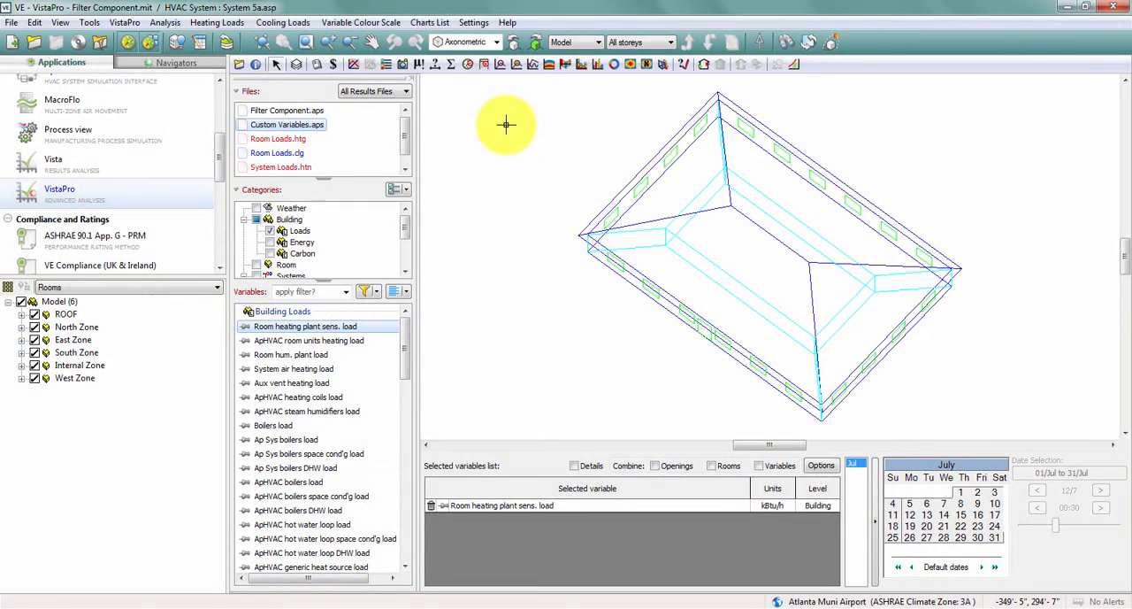
# Step: Graph South Zone People dissatisfied with Number of people for July and view them as a table
pyautogui.click(75, 352)
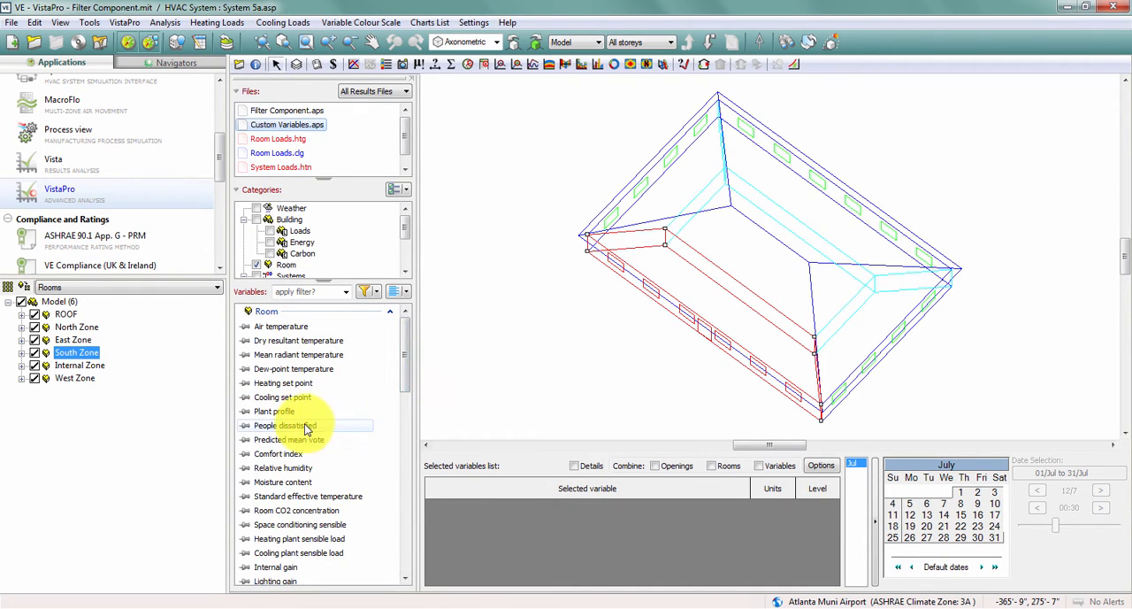
pyautogui.doubleClick(284, 425)
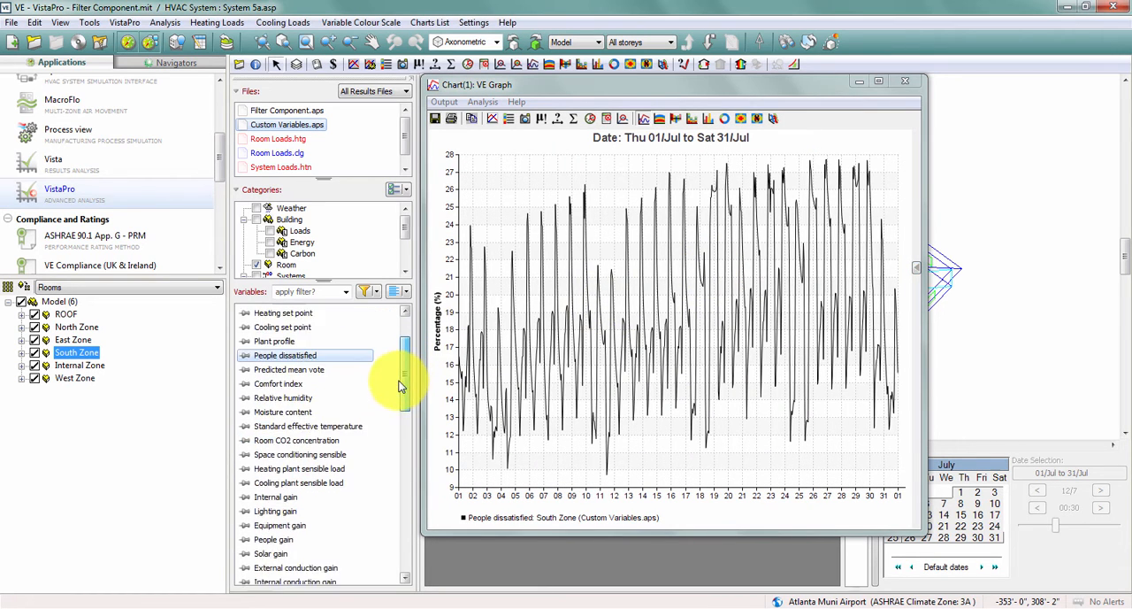
pyautogui.scroll(-3)
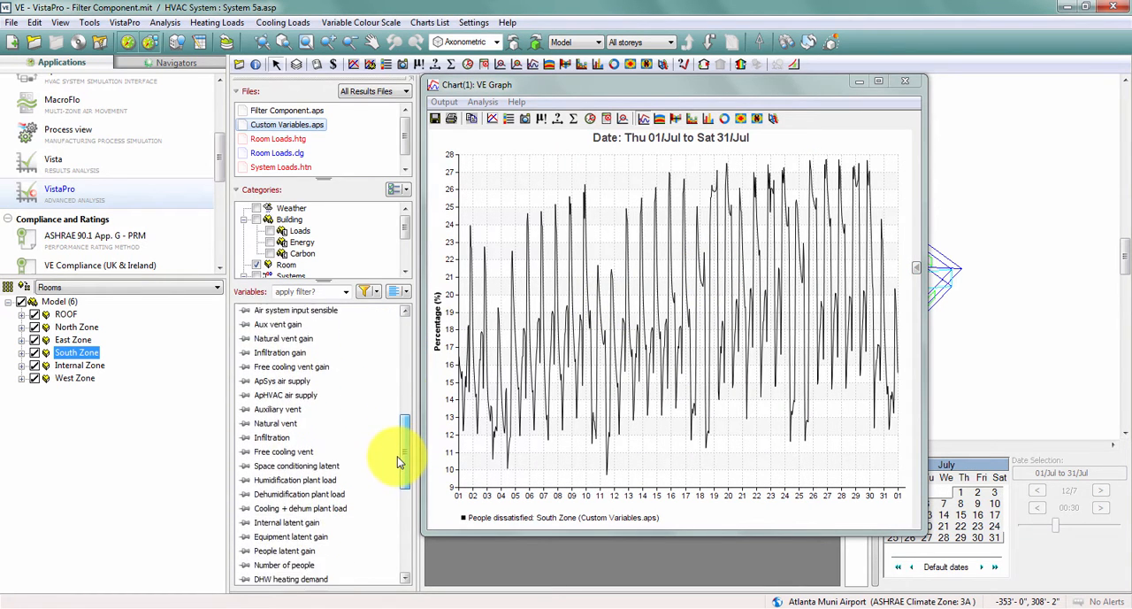
pyautogui.scroll(-3)
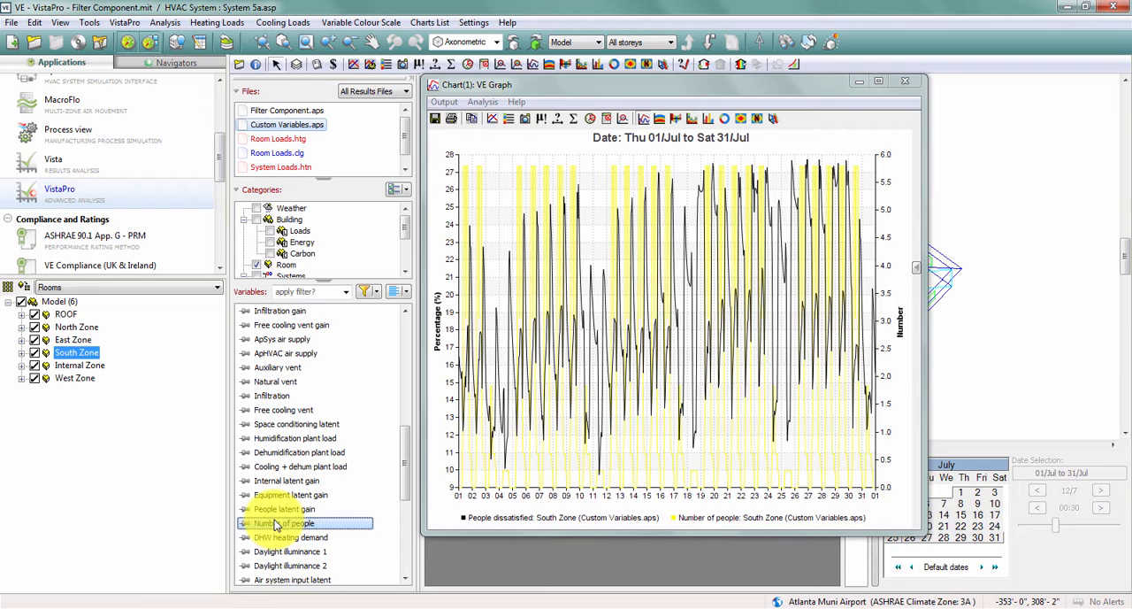
pyautogui.click(510, 119)
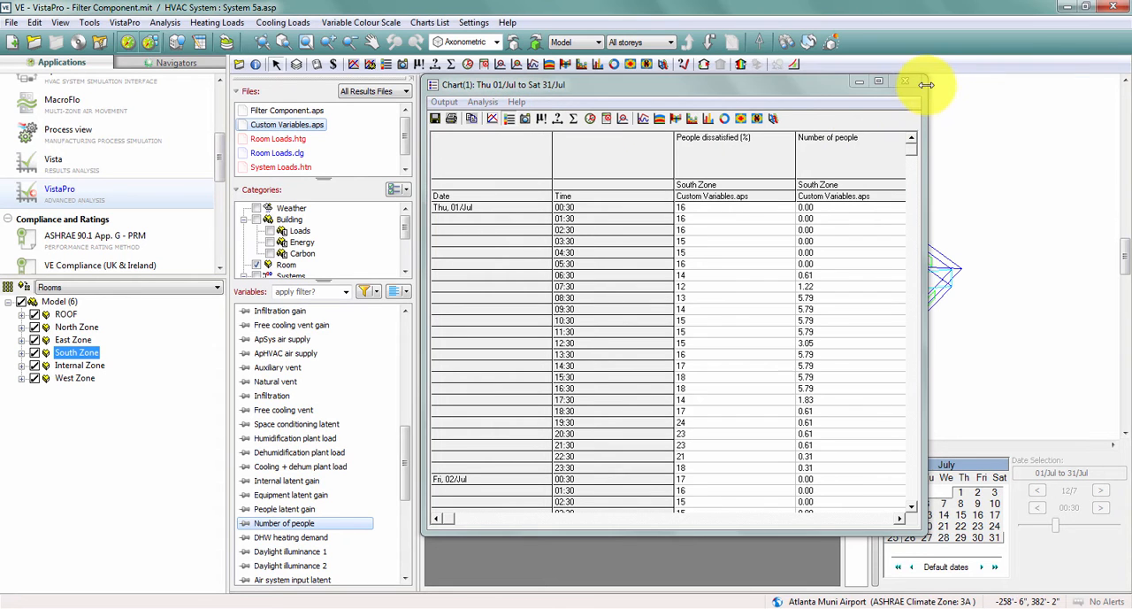
# Step: Create a new custom variable via Manage Custom Variables, naming it 'Number of People Dissatisfied'
pyautogui.click(906, 81)
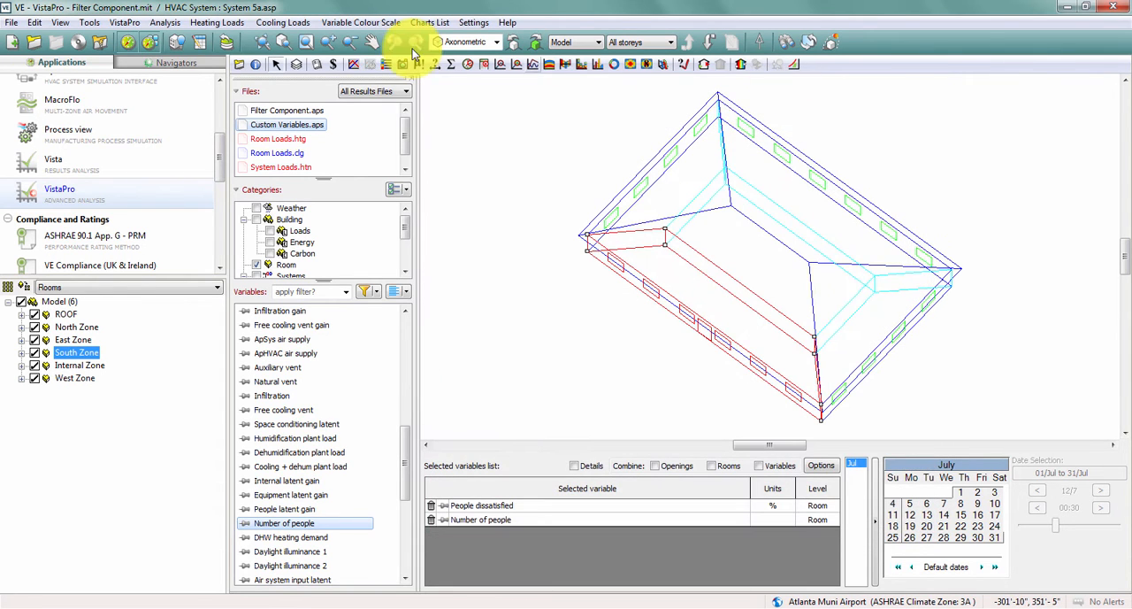
pyautogui.click(124, 21)
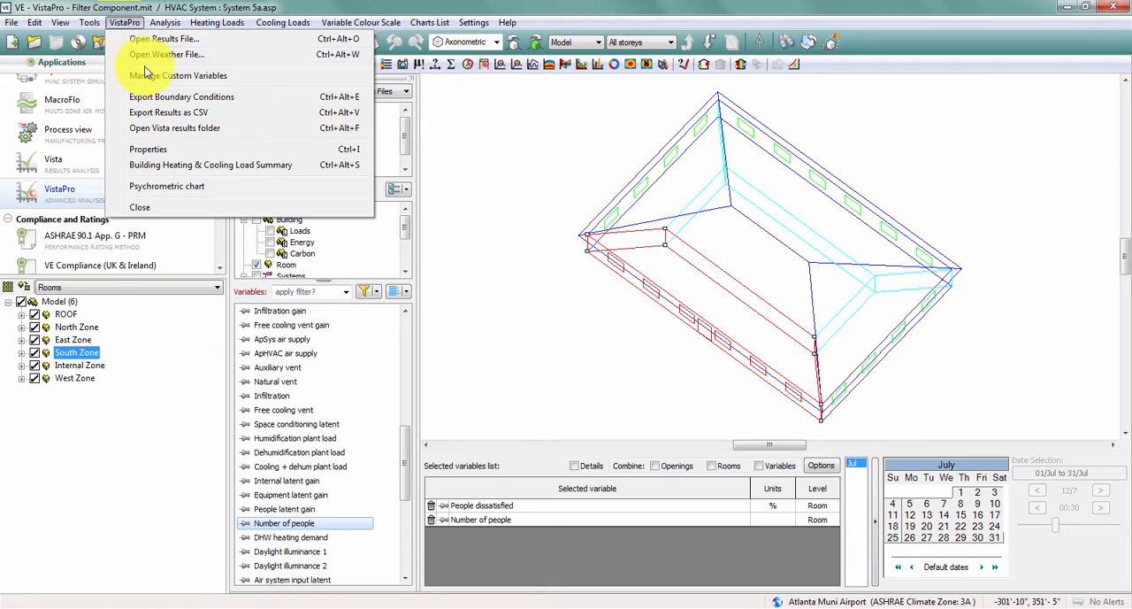
pyautogui.moveTo(248, 80)
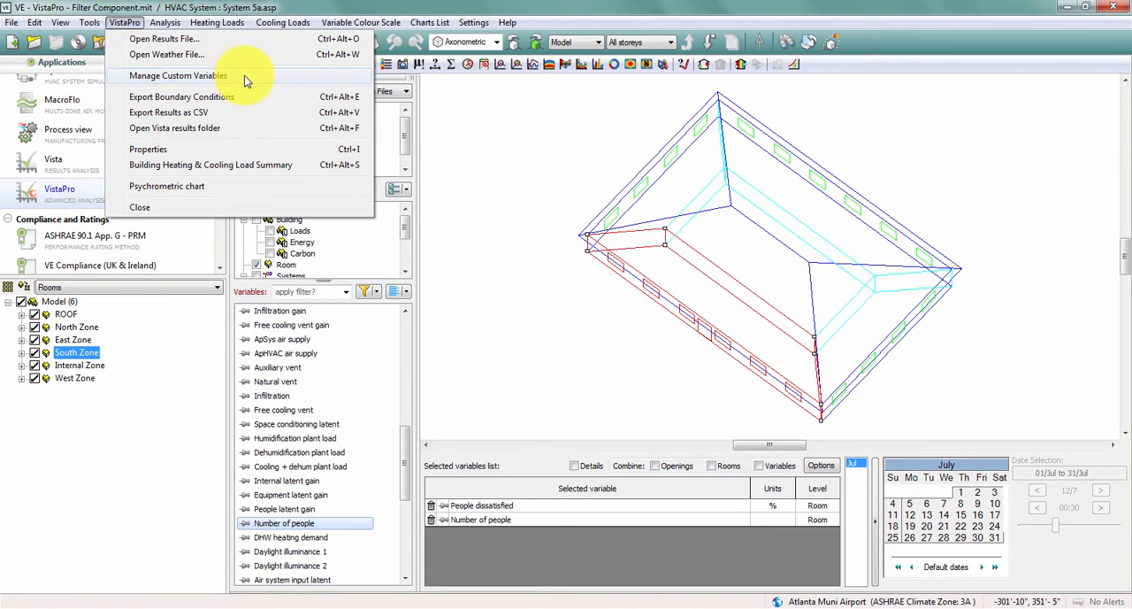
pyautogui.click(177, 74)
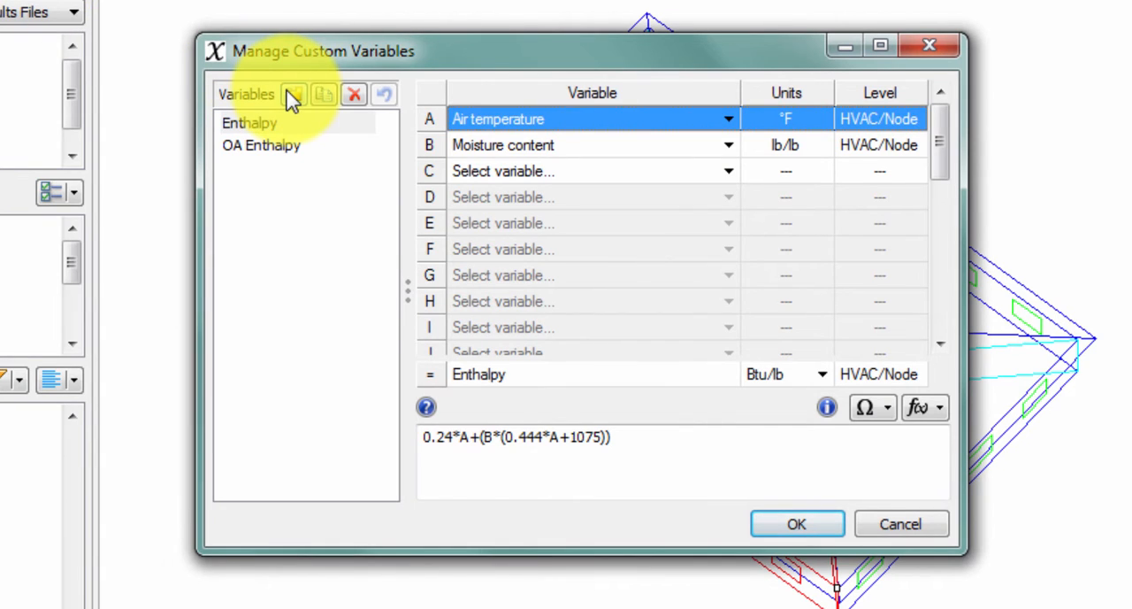
pyautogui.click(294, 96)
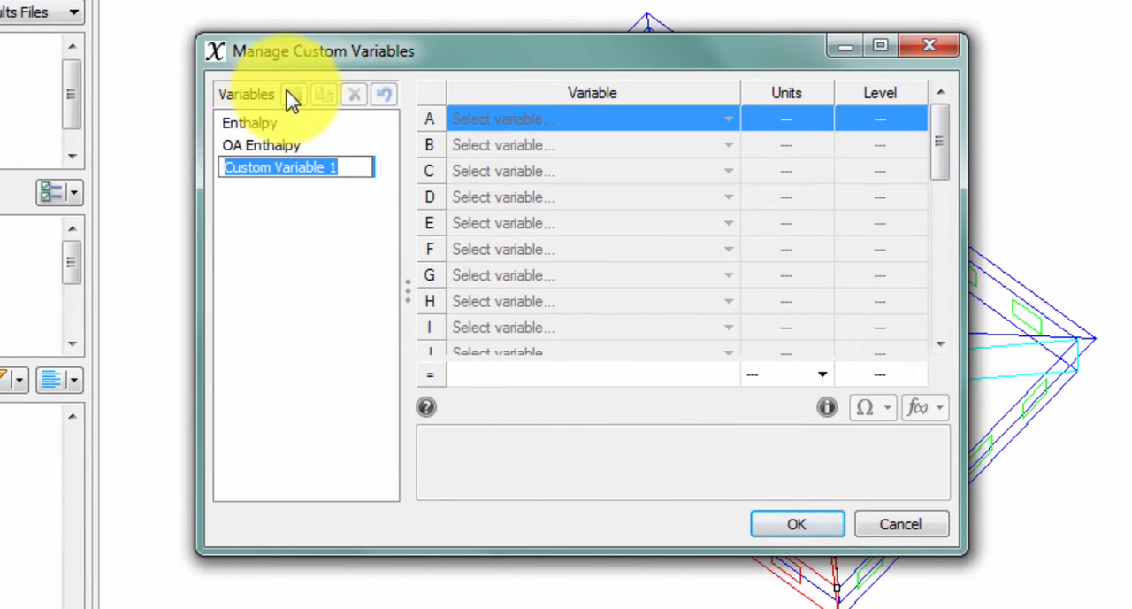
pyautogui.write('Number of People Dis...')
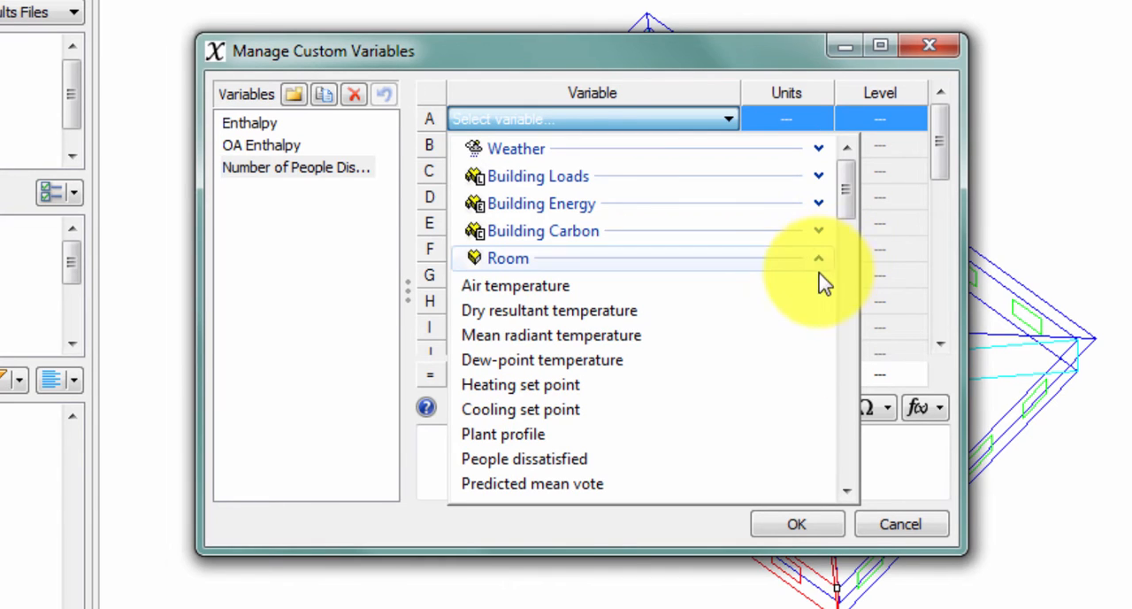
# Step: Assign People dissatisfied as input A and Number of people (Room) as input B
pyautogui.click(523, 458)
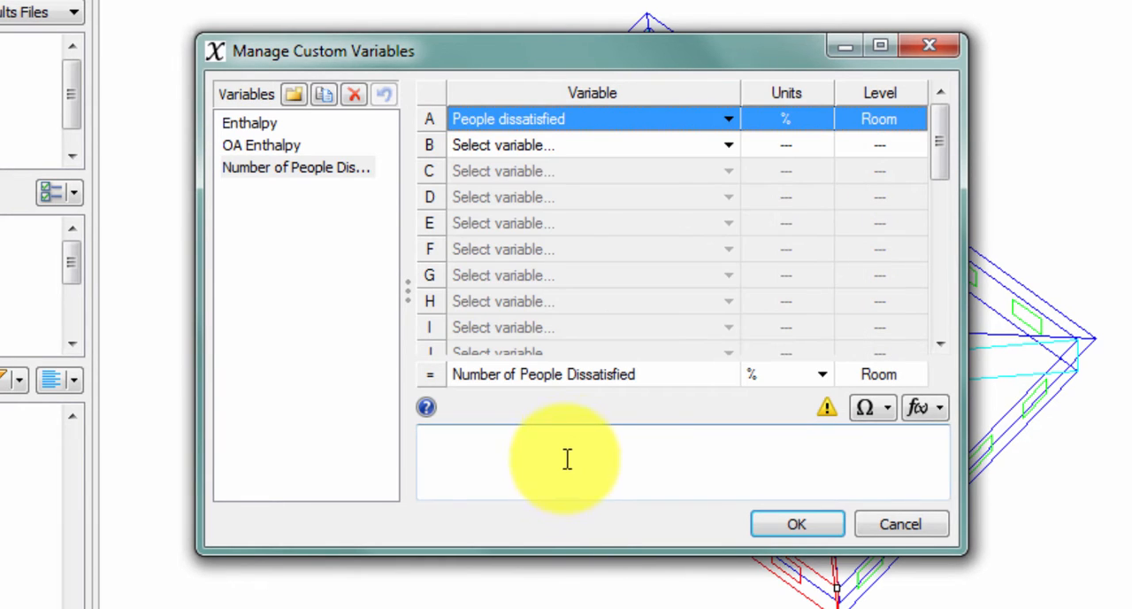
pyautogui.click(729, 145)
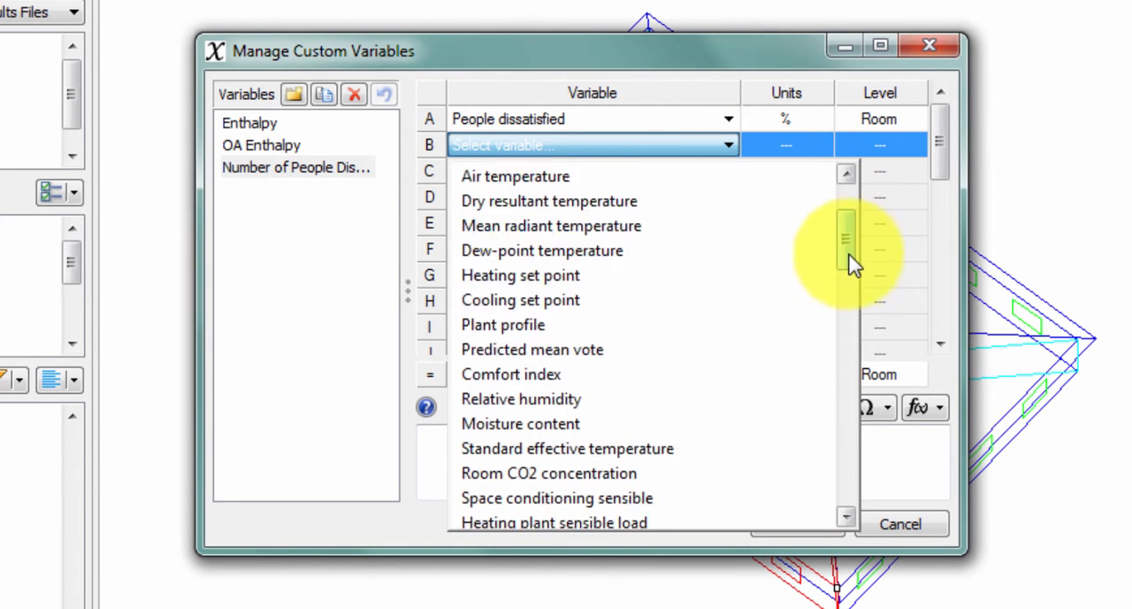
pyautogui.scroll(-3)
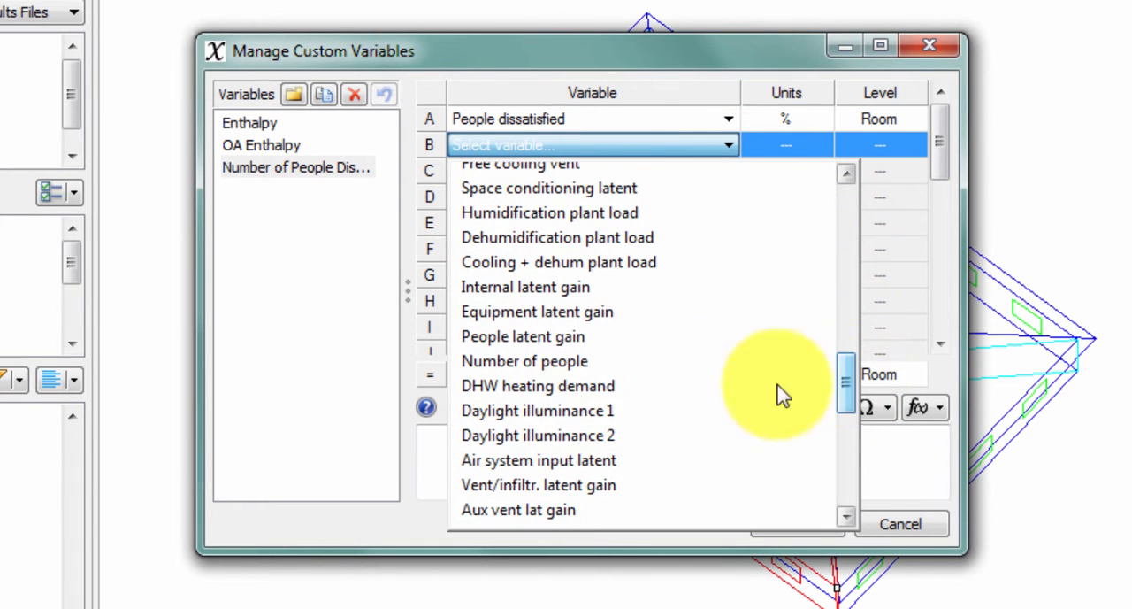
pyautogui.click(524, 361)
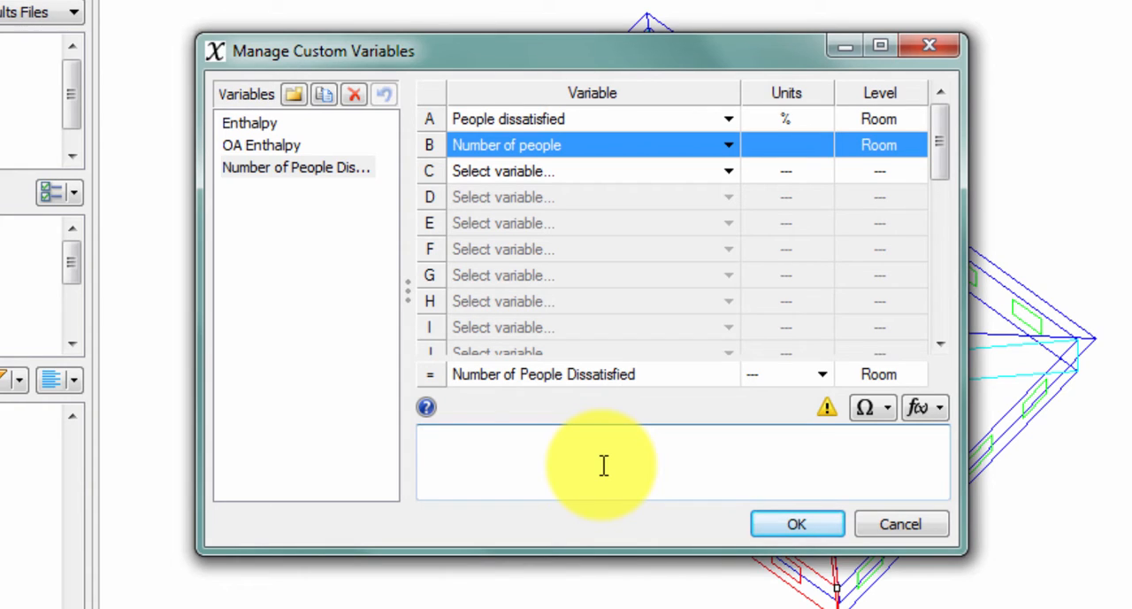
# Step: Enter the formula B*(A/100) and save the custom variable
pyautogui.write('B')
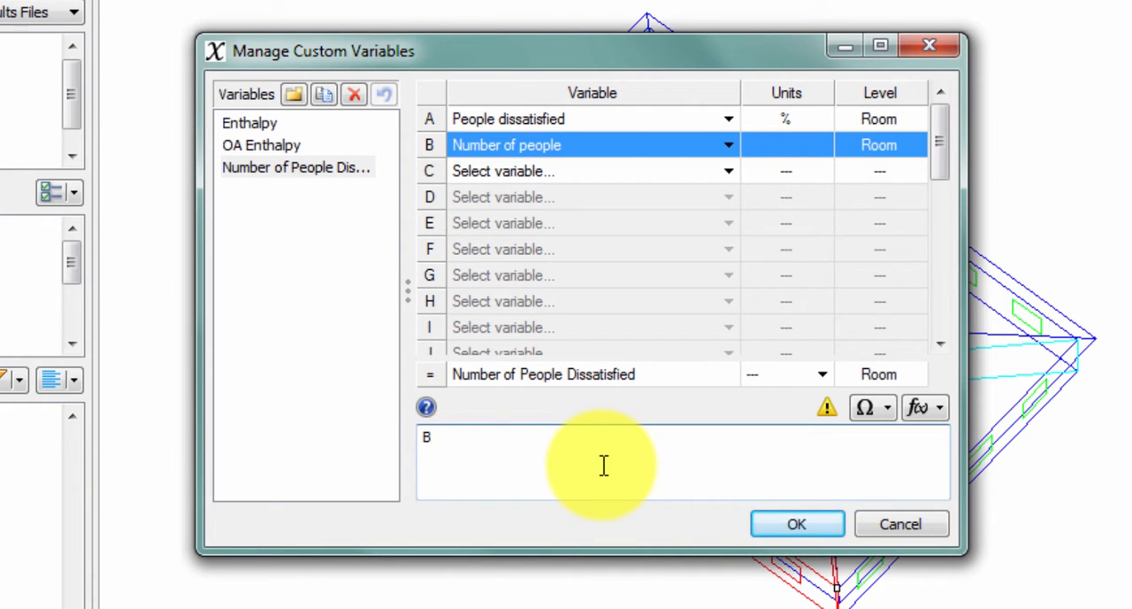
pyautogui.write('*')
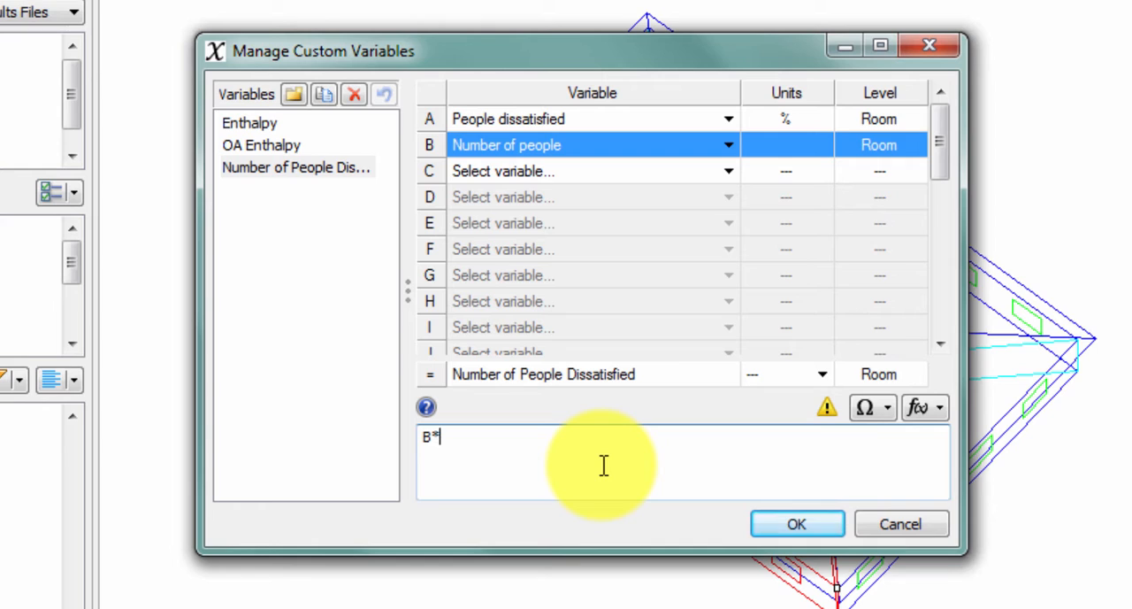
pyautogui.write('(')
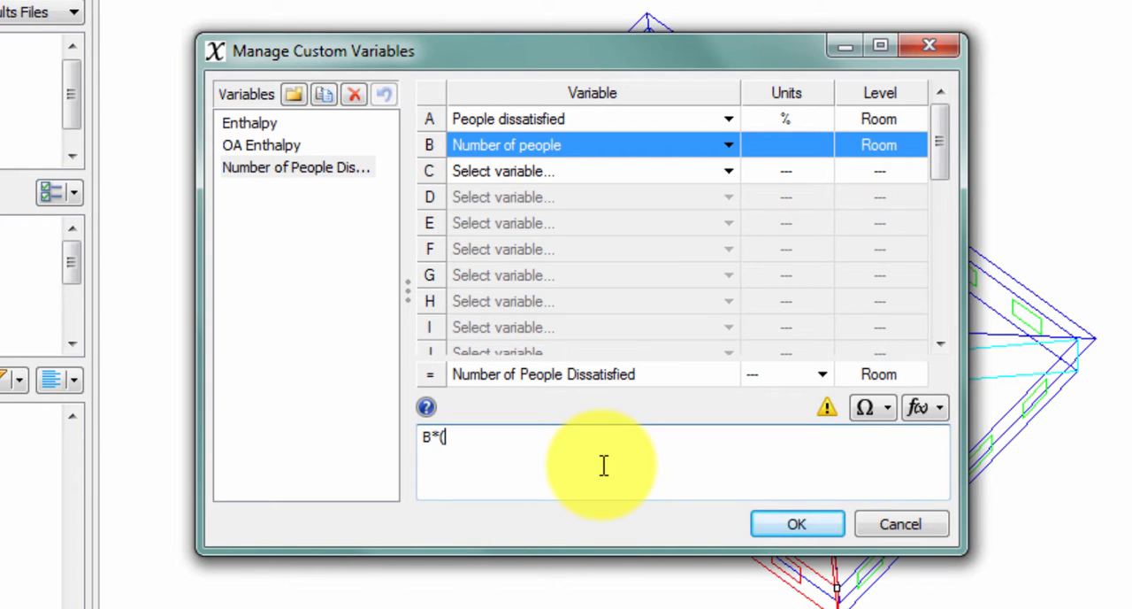
pyautogui.write('A')
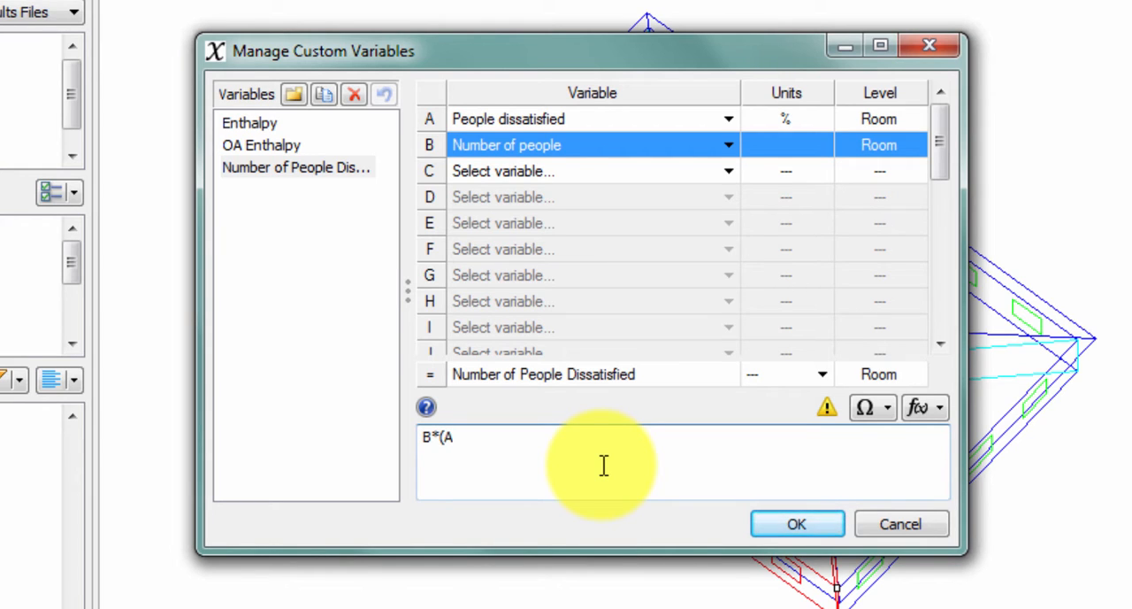
pyautogui.write('/100)')
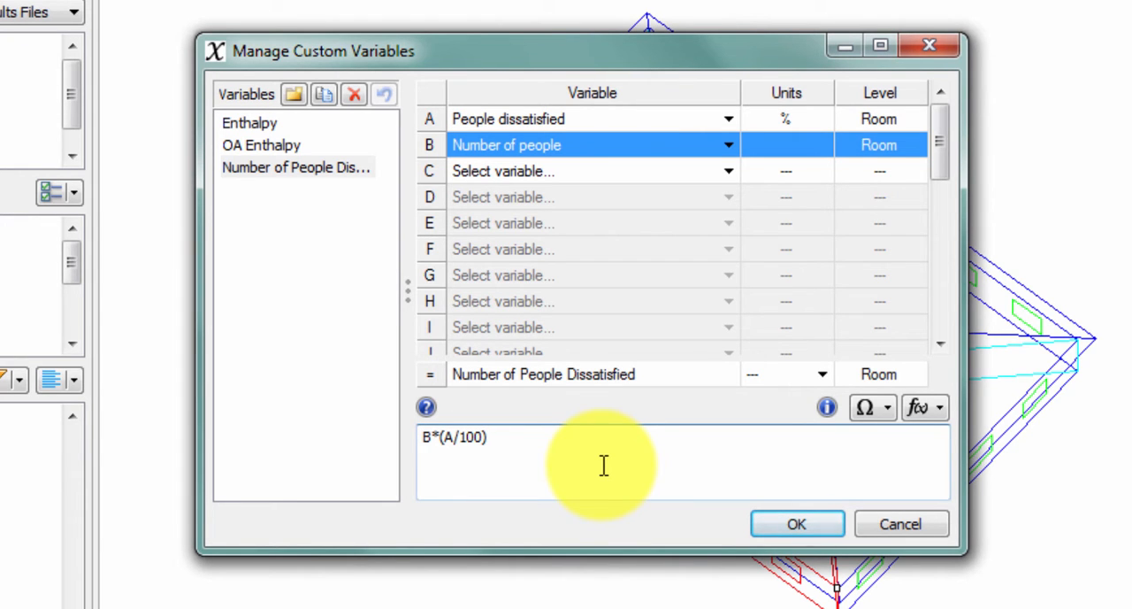
pyautogui.click(796, 524)
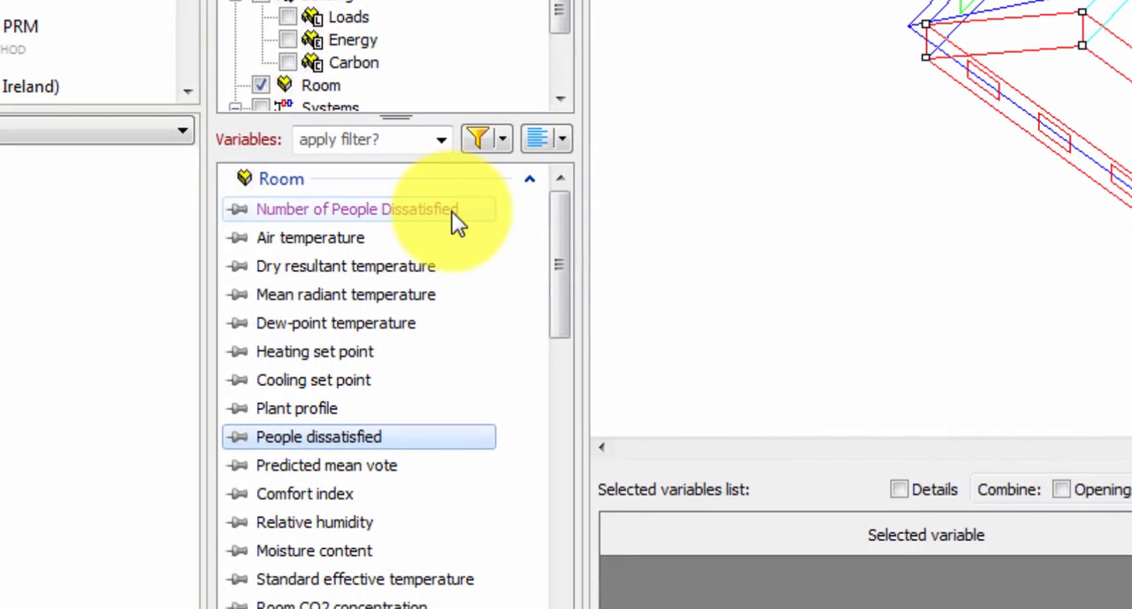
# Step: Graph South Zone Number of People Dissatisfied and add Mean radiant temperature alongside it
pyautogui.doubleClick(358, 209)
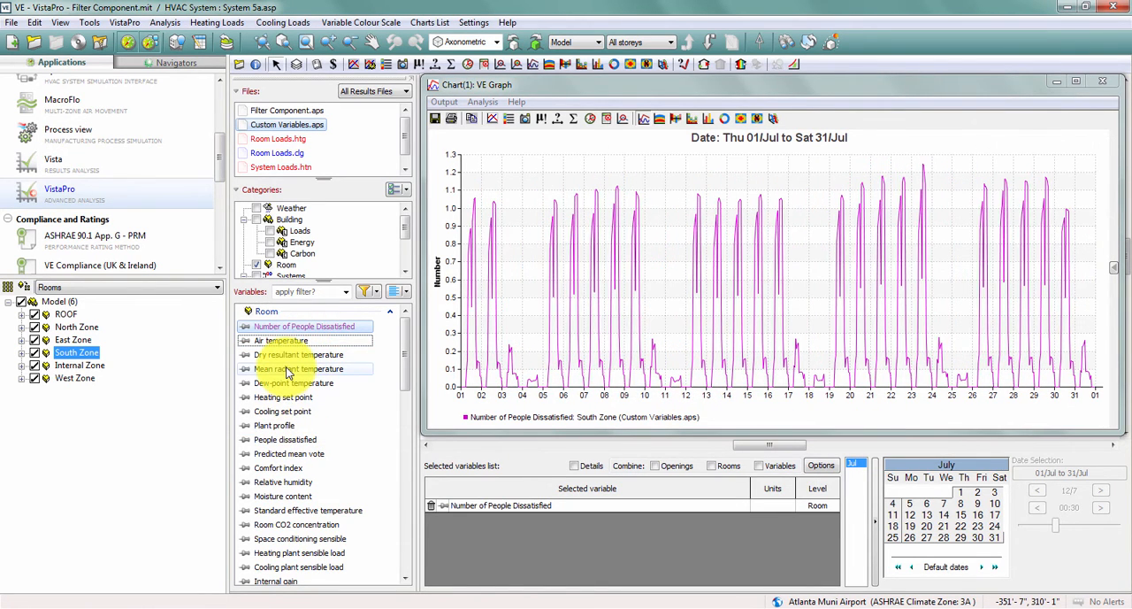
pyautogui.doubleClick(305, 368)
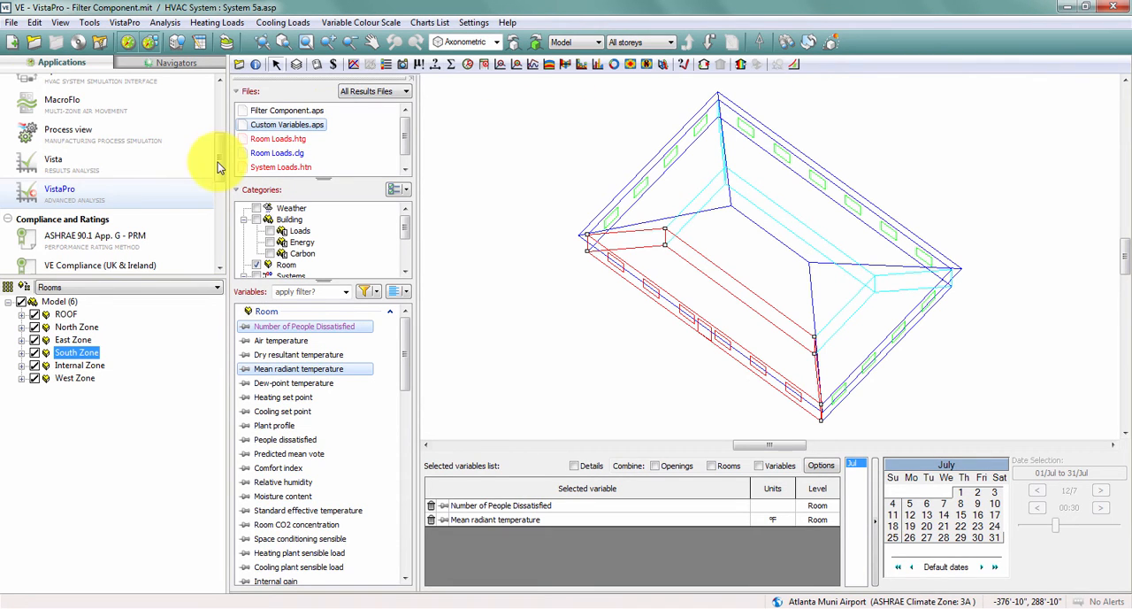
# Step: View the ALL: External lighting (Sun-Sat) daily profile in the Apache Profiles Database
pyautogui.click(59, 186)
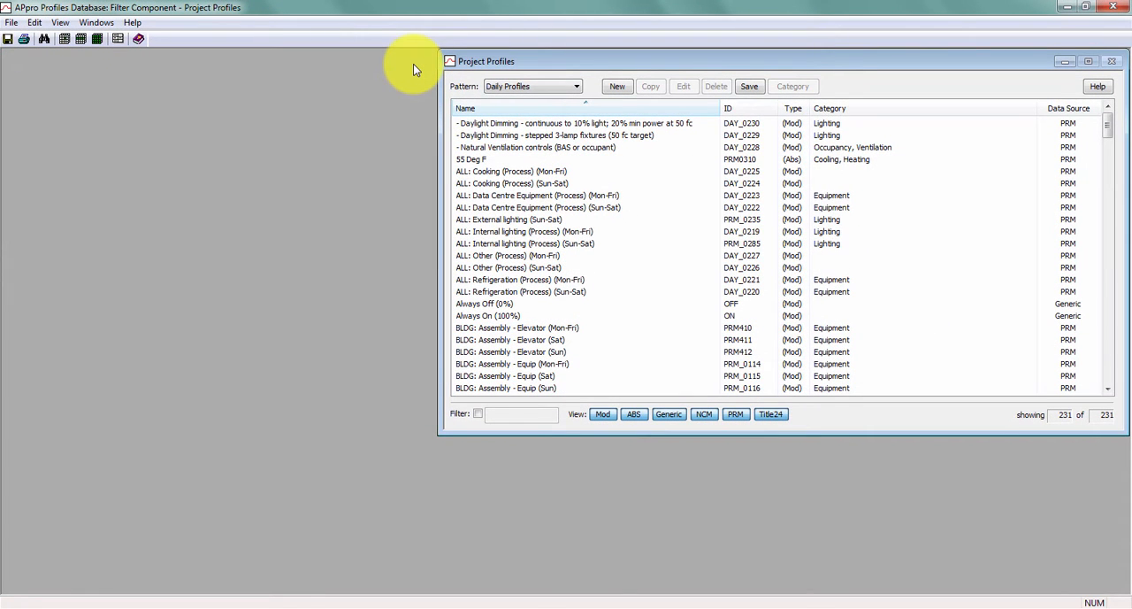
pyautogui.click(513, 219)
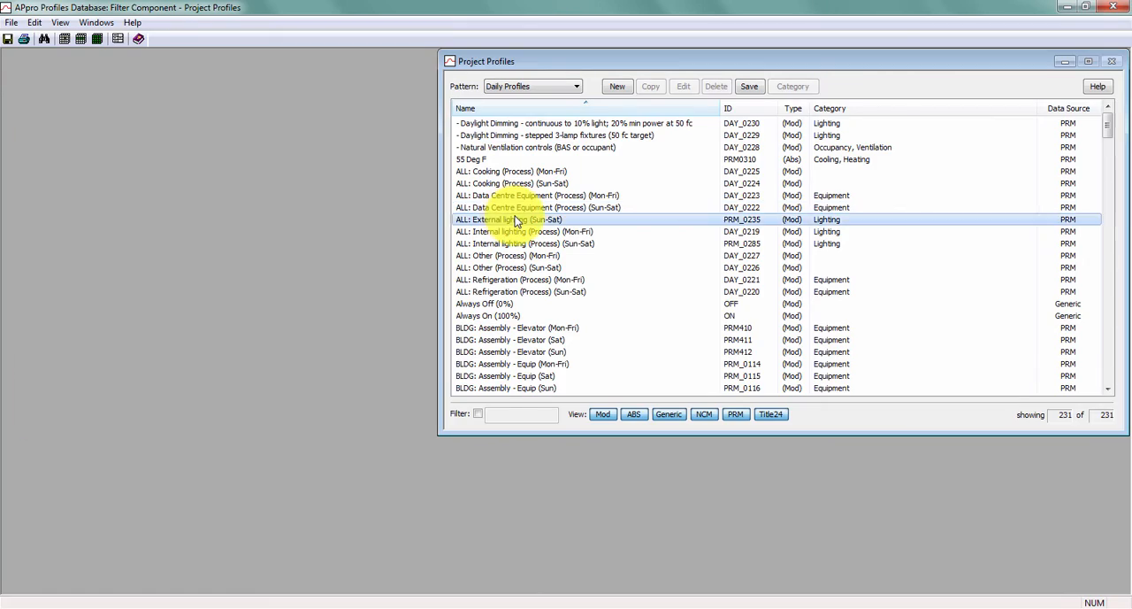
pyautogui.doubleClick(517, 220)
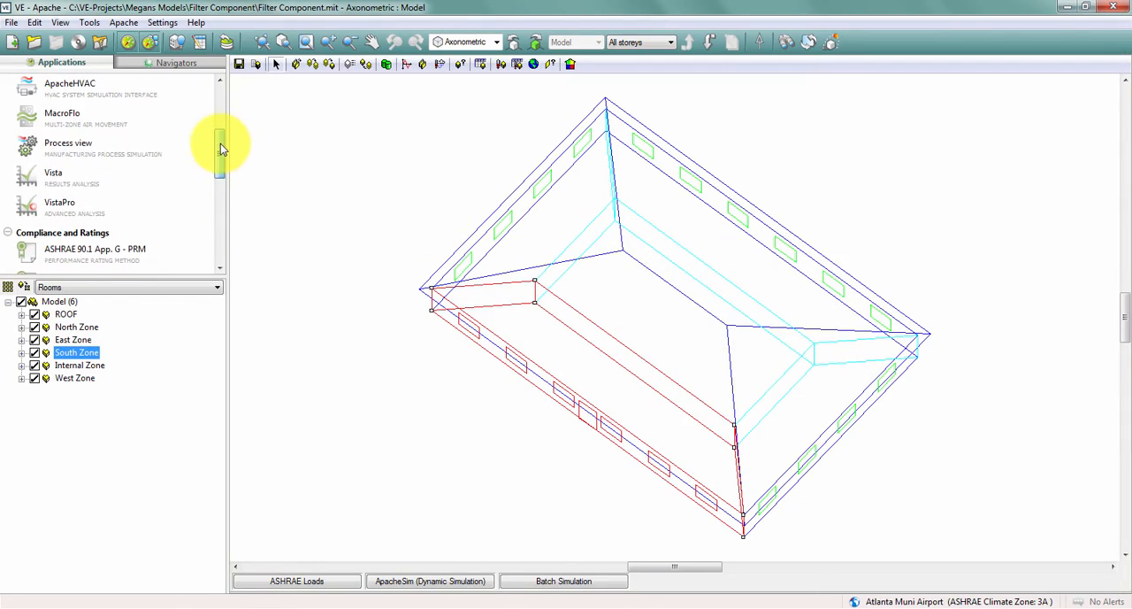
# Step: Relaunch VistaPro, select Global radiation and reopen the custom variables manager
pyautogui.click(60, 205)
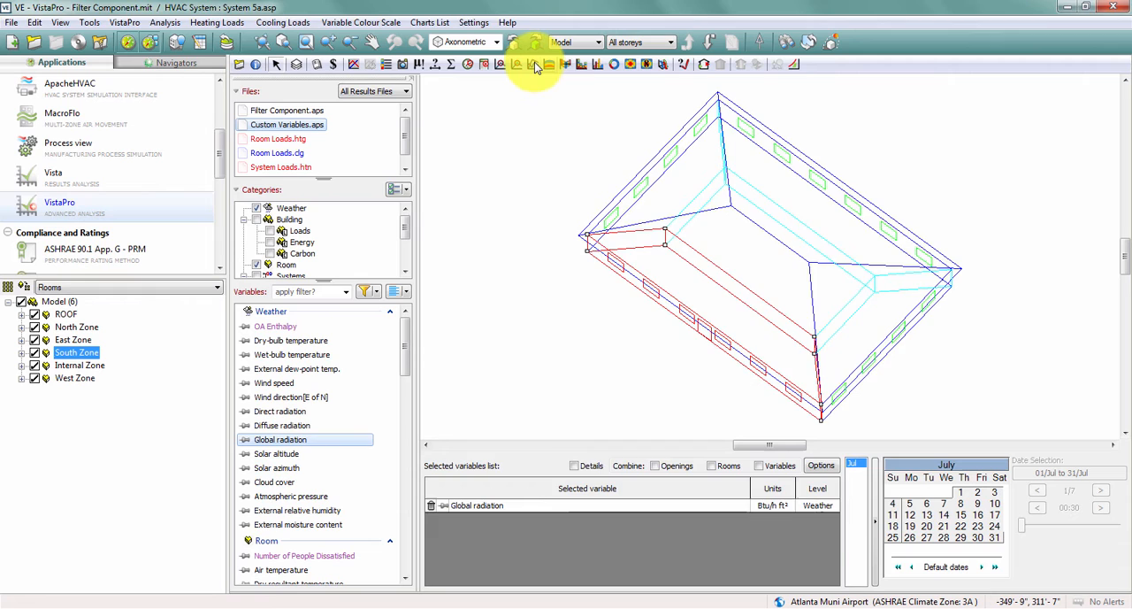
pyautogui.click(531, 63)
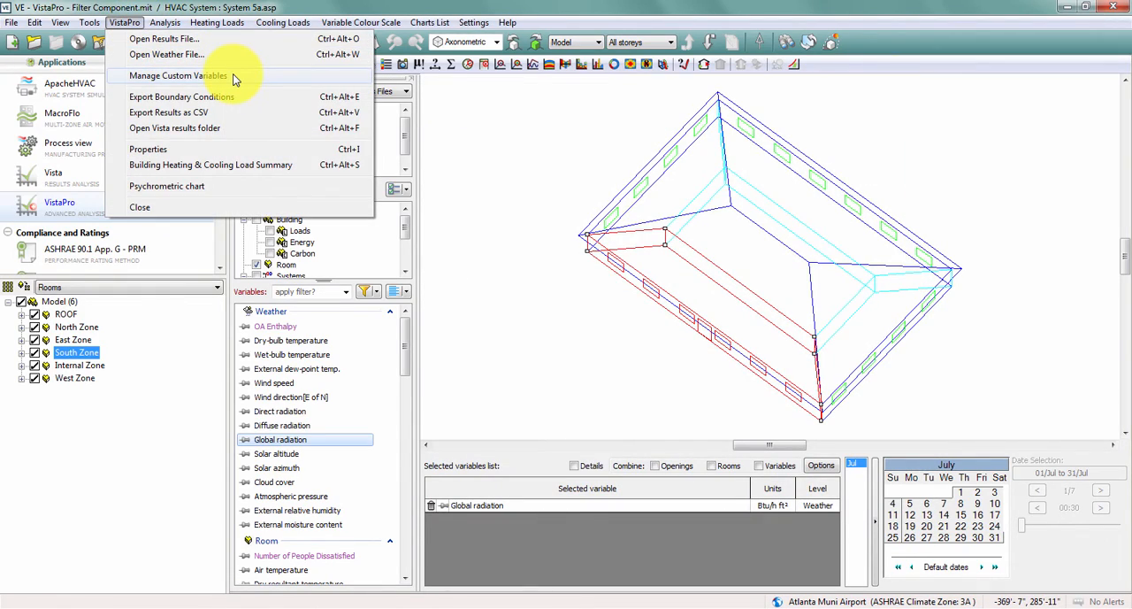
pyautogui.click(177, 75)
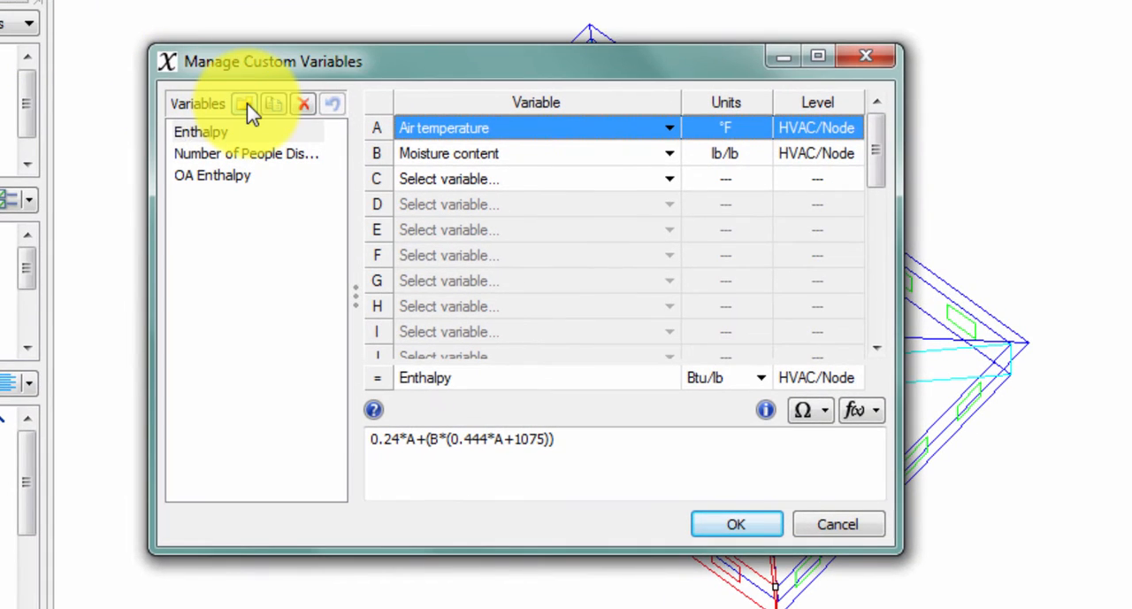
# Step: Add a new custom variable named 'Ext Lighting On or Off'
pyautogui.click(244, 102)
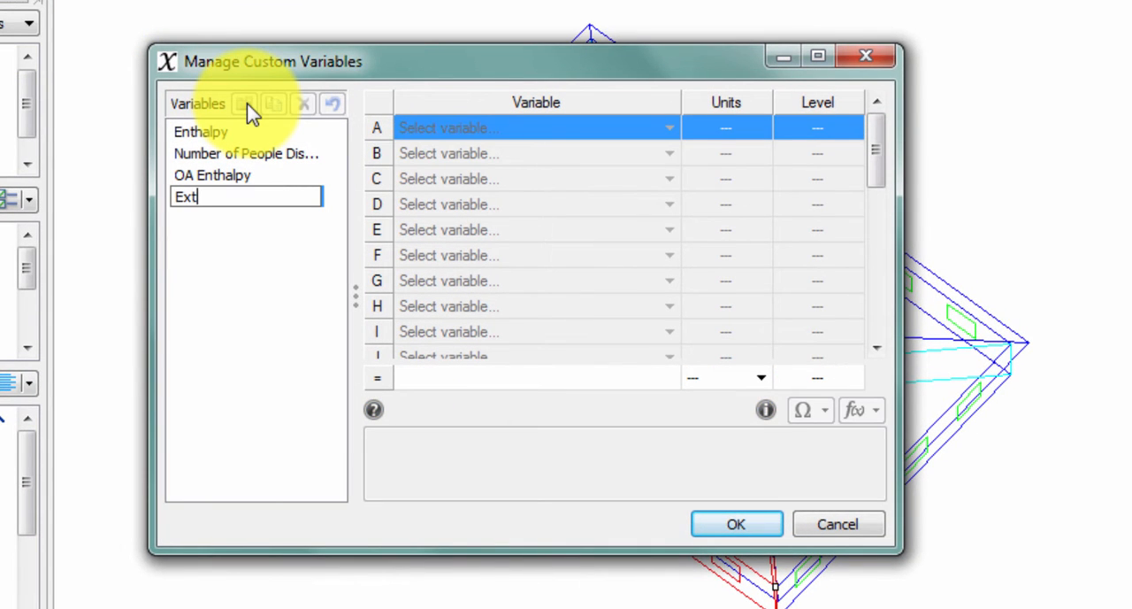
pyautogui.write('Lighting On')
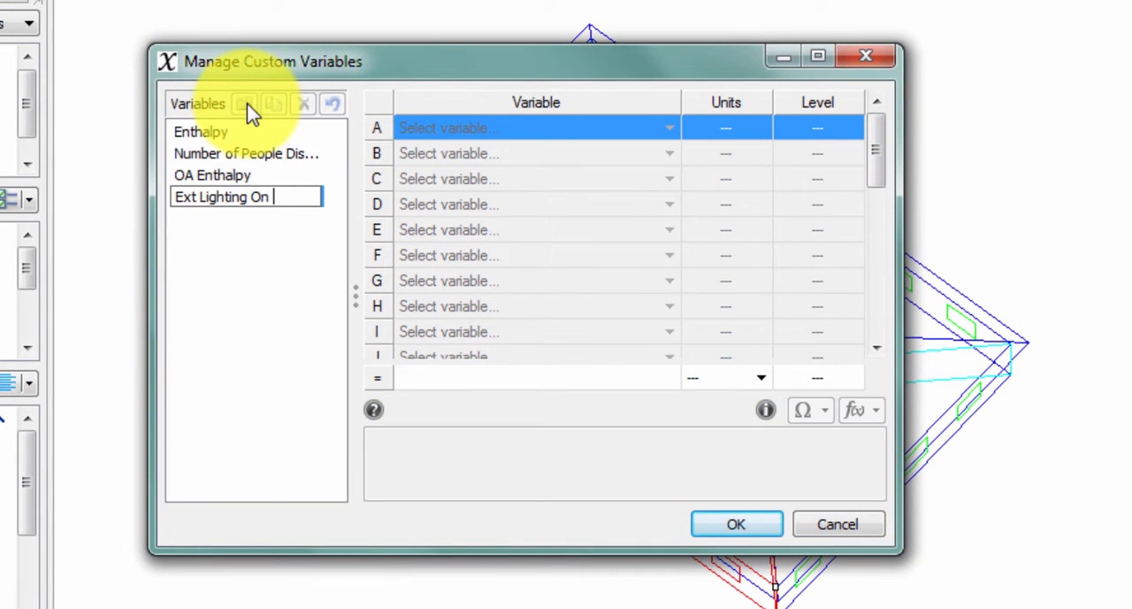
pyautogui.write('or OFF')
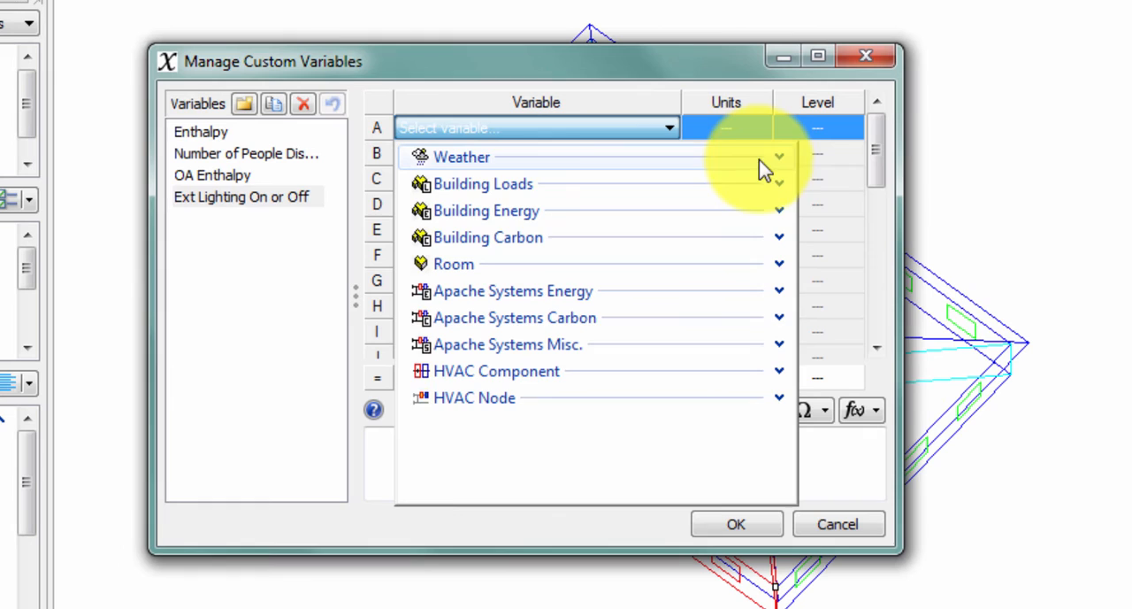
# Step: Set Weather Global radiation as input A of Ext Lighting On or Off
pyautogui.click(462, 156)
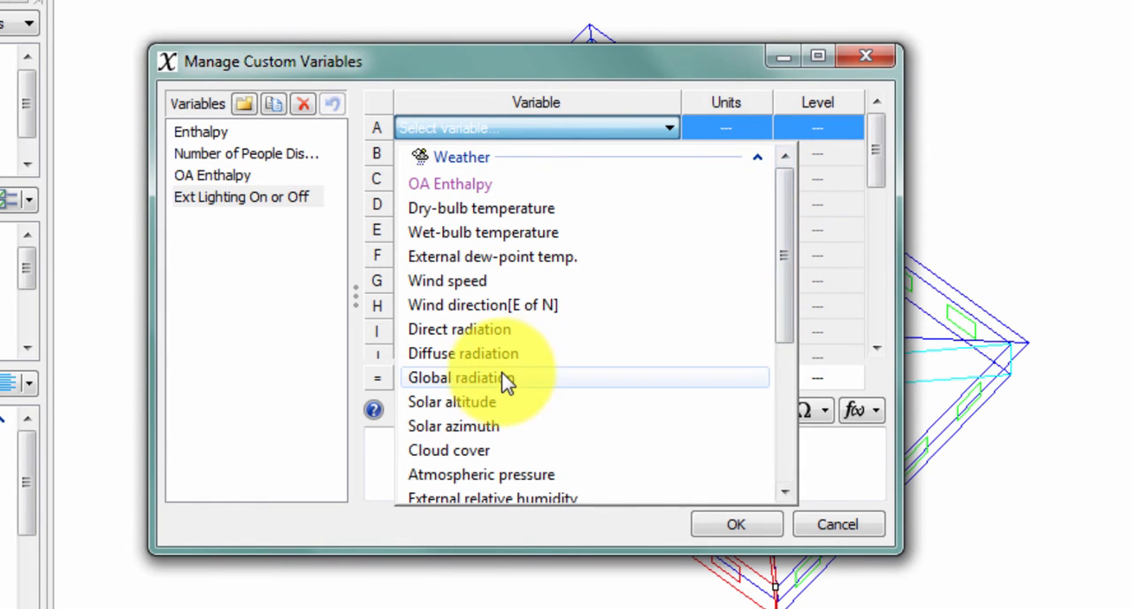
pyautogui.click(458, 377)
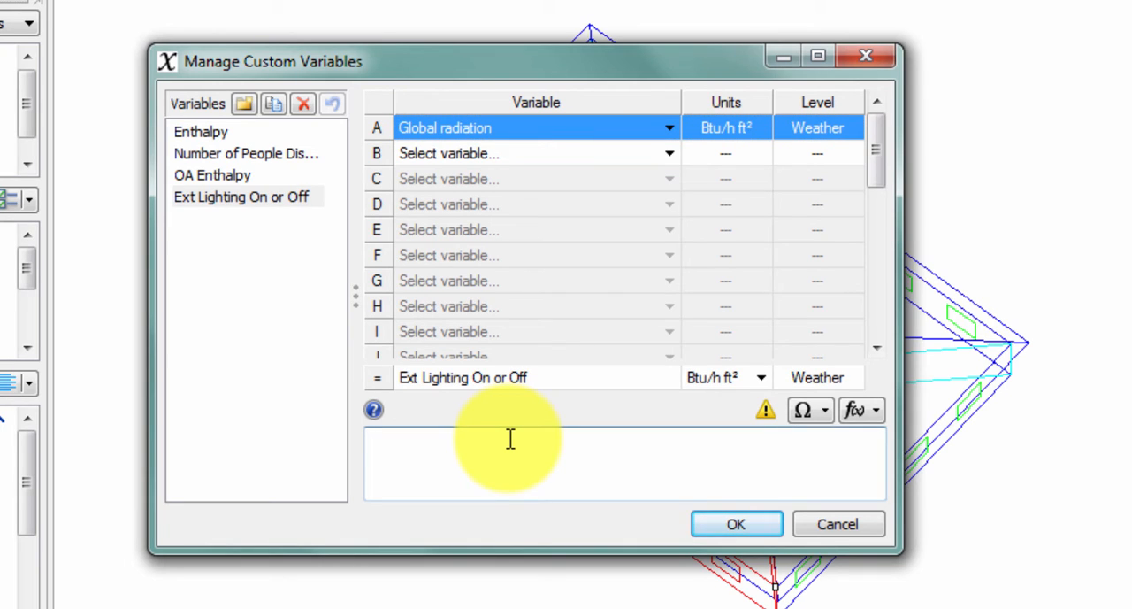
# Step: Enter the formula 0.01*(100*(1-FLOOR(A)/50)) and check its validity
pyautogui.write('0.01')
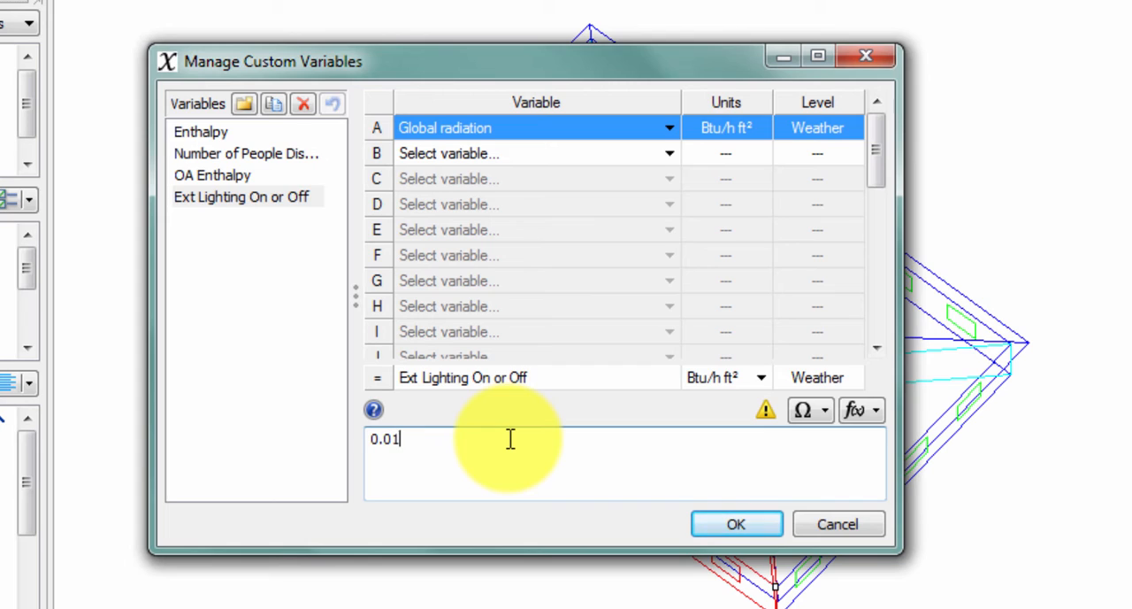
pyautogui.write('*(100')
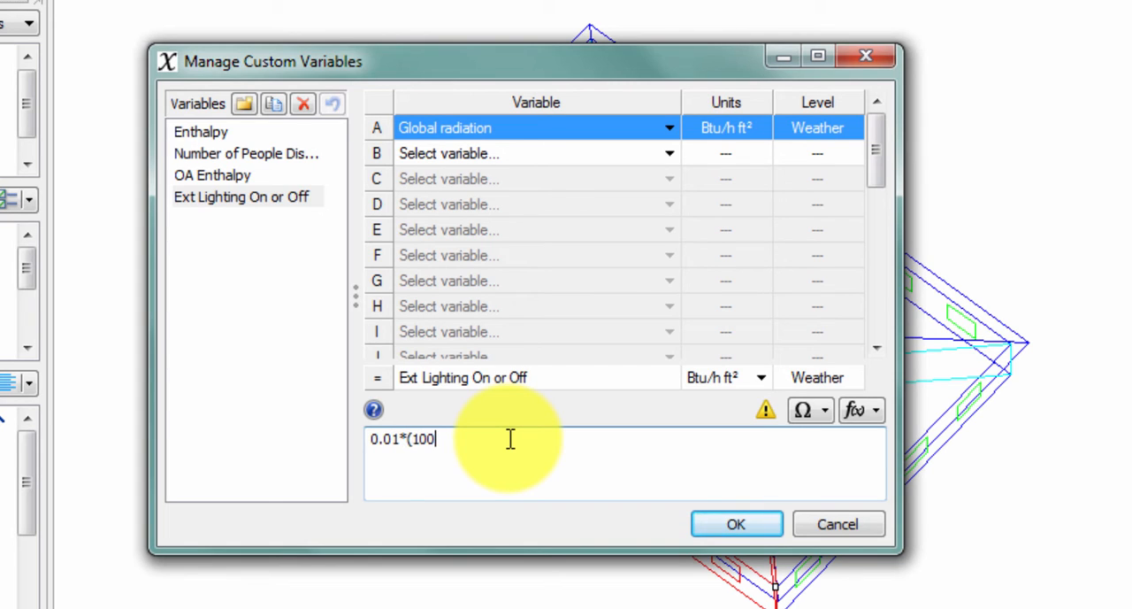
pyautogui.write('*')
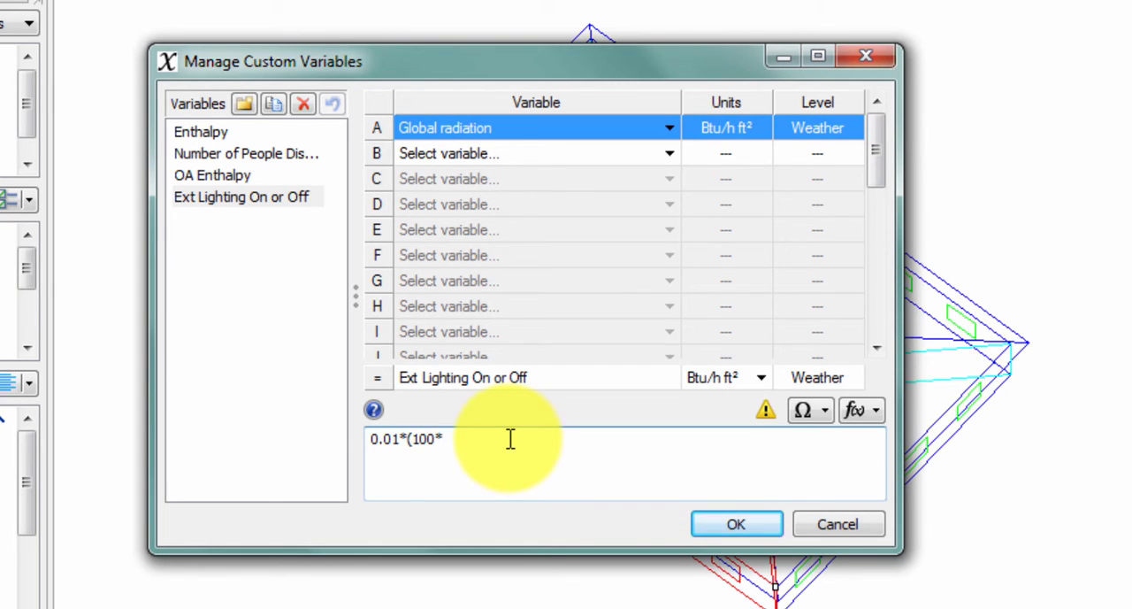
pyautogui.write('1-FL')
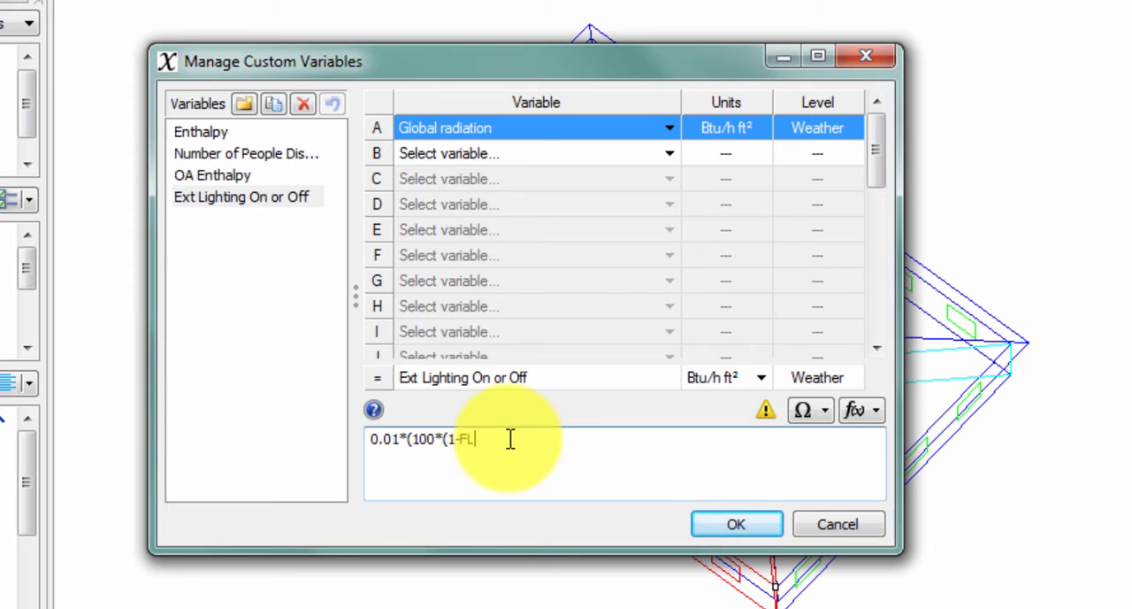
pyautogui.write('OOR')
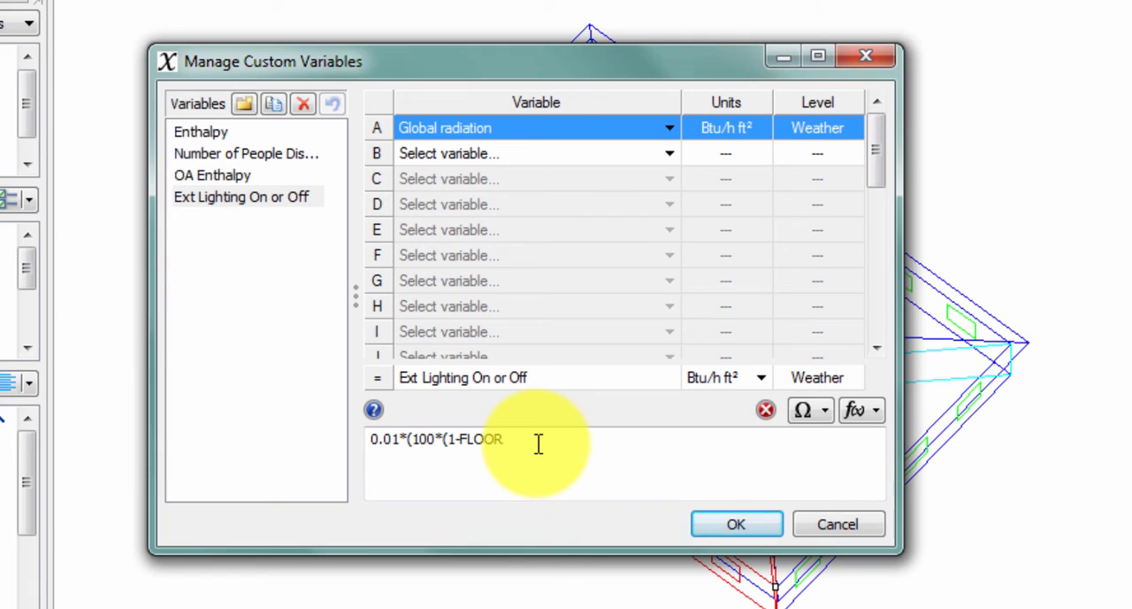
pyautogui.write('(A)')
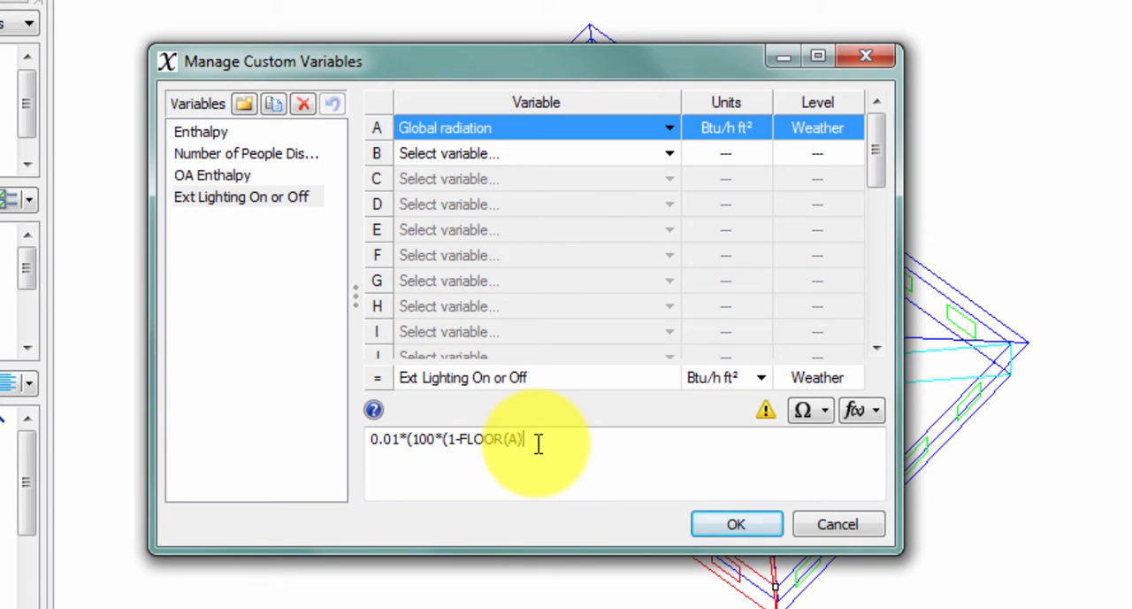
pyautogui.write('/5')
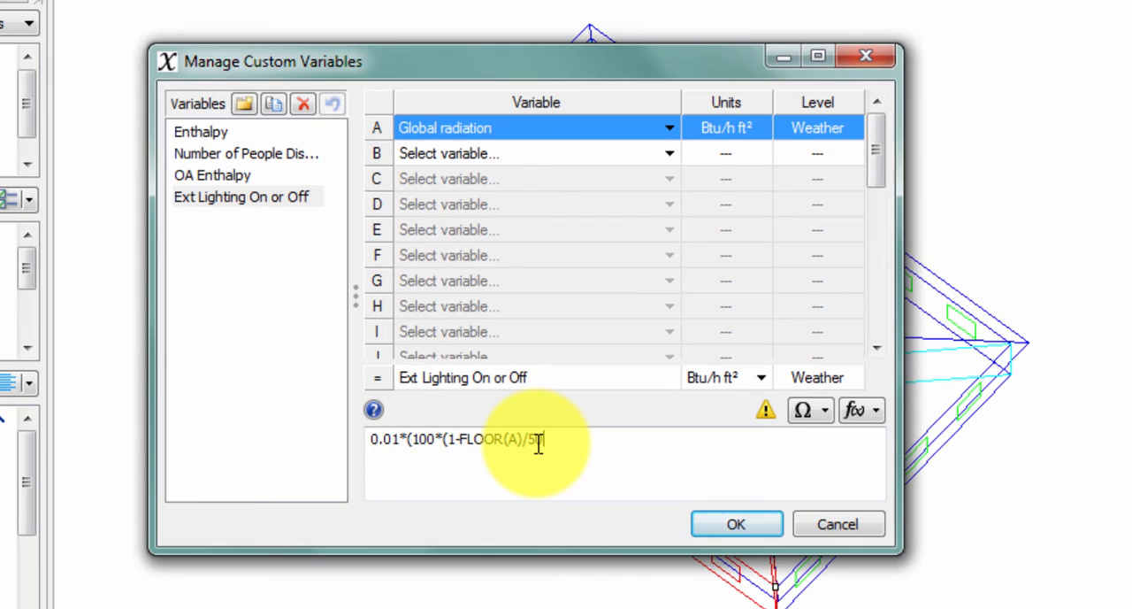
pyautogui.write('))')
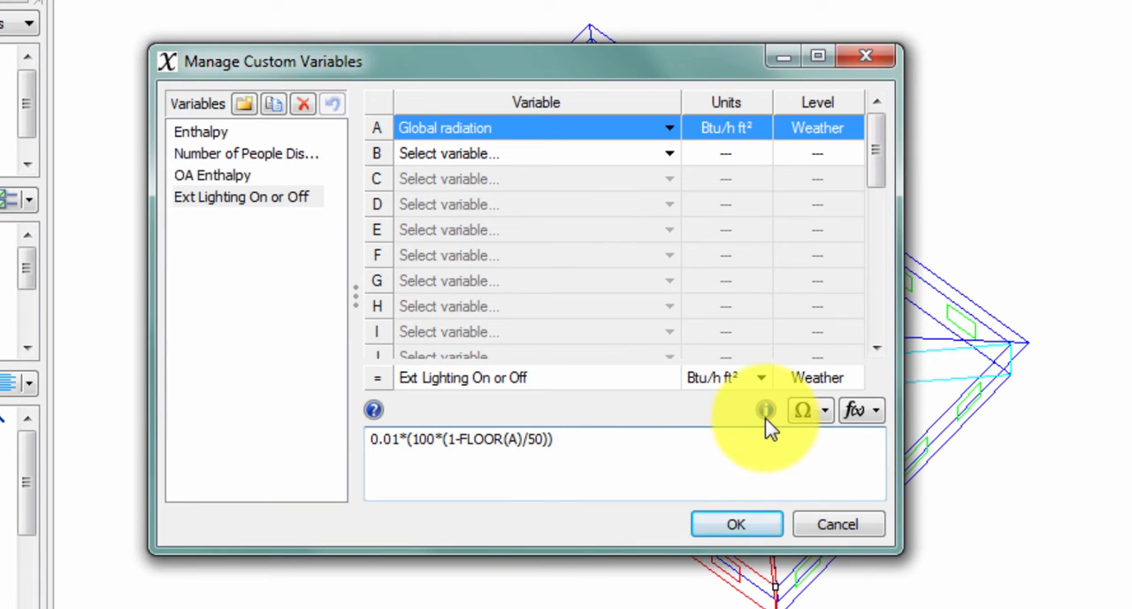
pyautogui.click(765, 411)
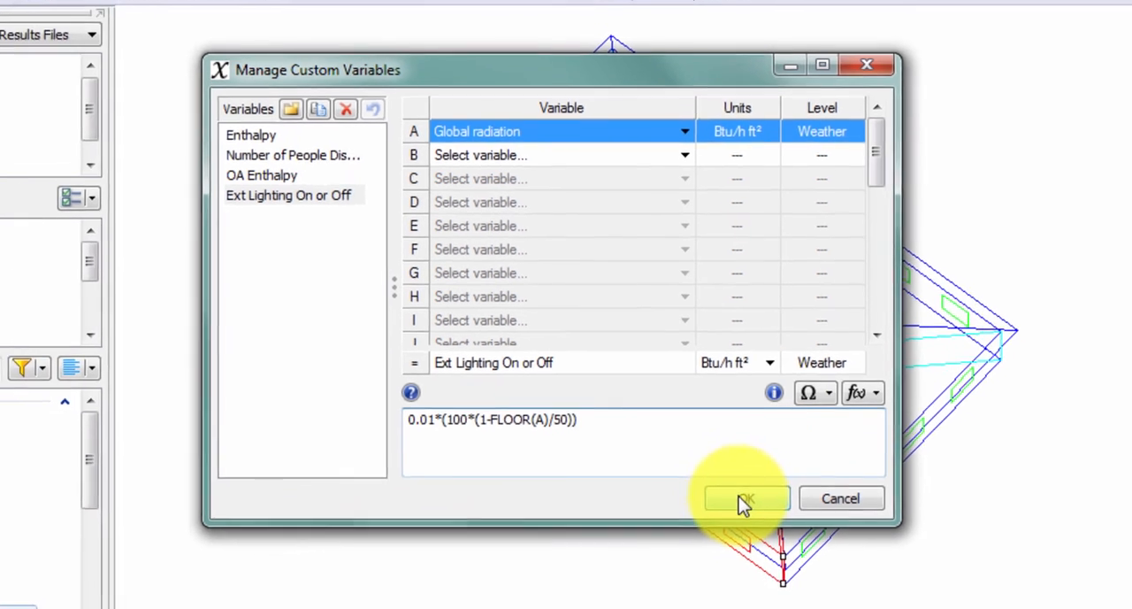
# Step: Save the custom variable, graph it over July, then return to the custom variable definitions
pyautogui.click(746, 499)
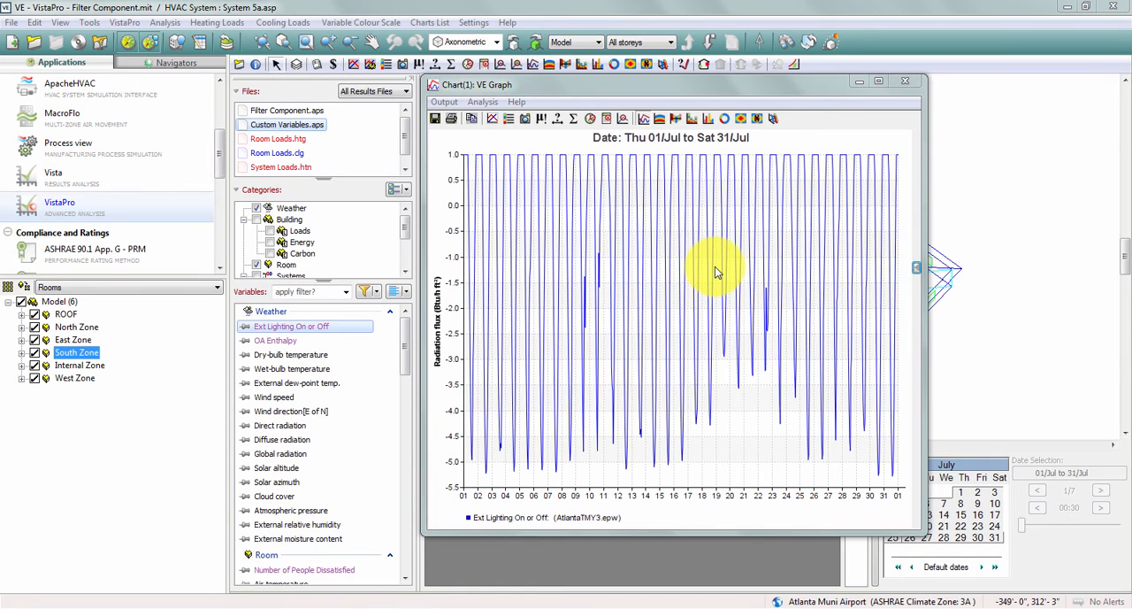
pyautogui.moveTo(581, 195)
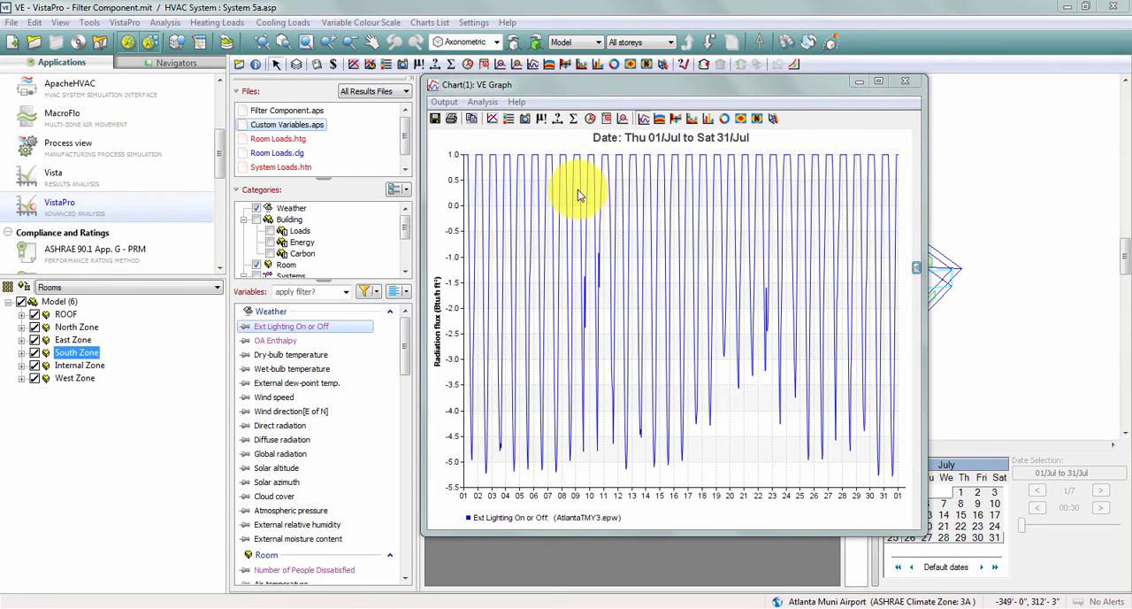
pyautogui.moveTo(623, 428)
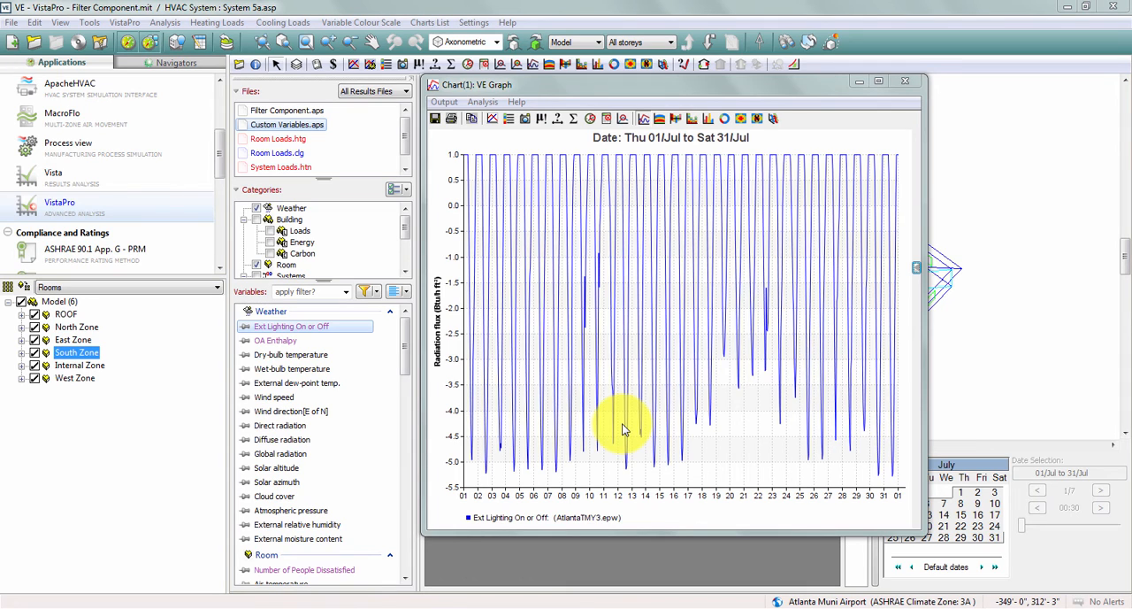
pyautogui.moveTo(923, 99)
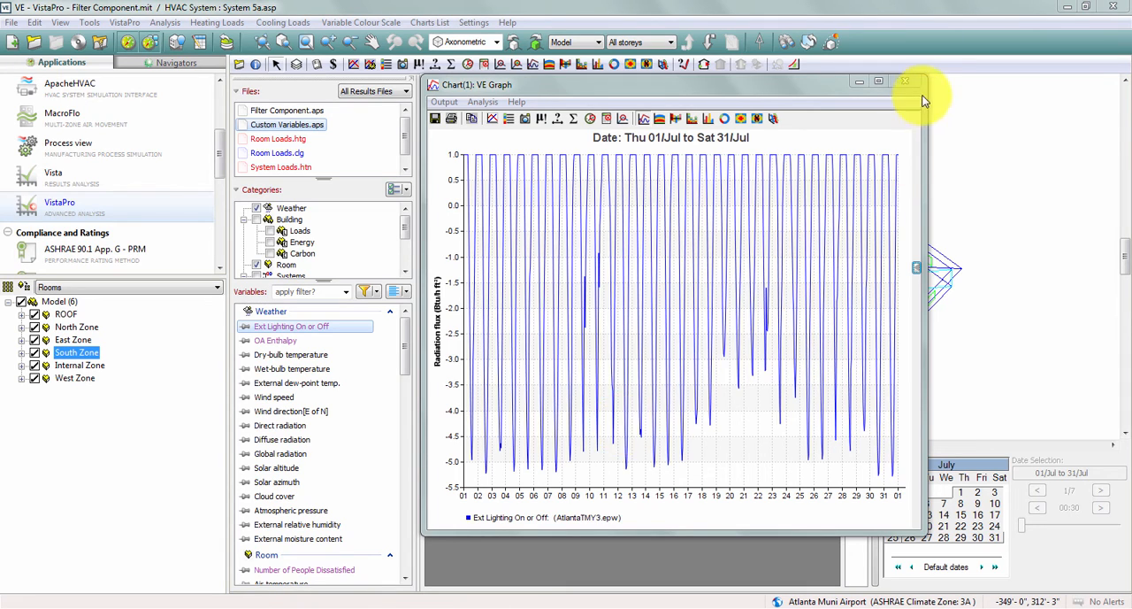
pyautogui.click(906, 82)
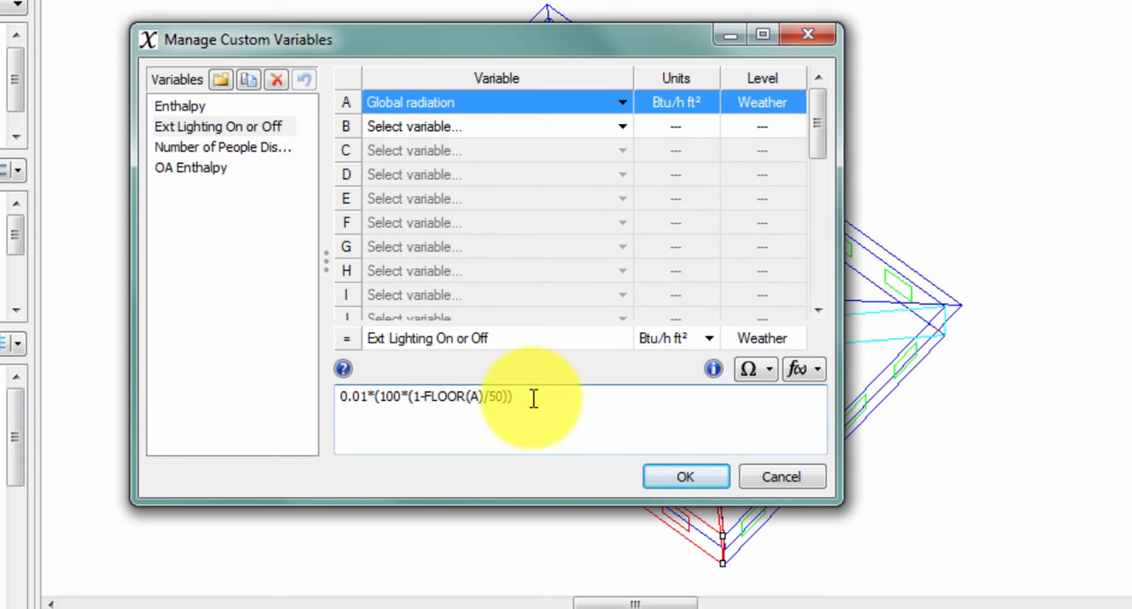
# Step: Rewrite the formula as IF(0.01*(100*(1-FLOOR(A)/50))>0.5,1,0)
pyautogui.write('IF(')
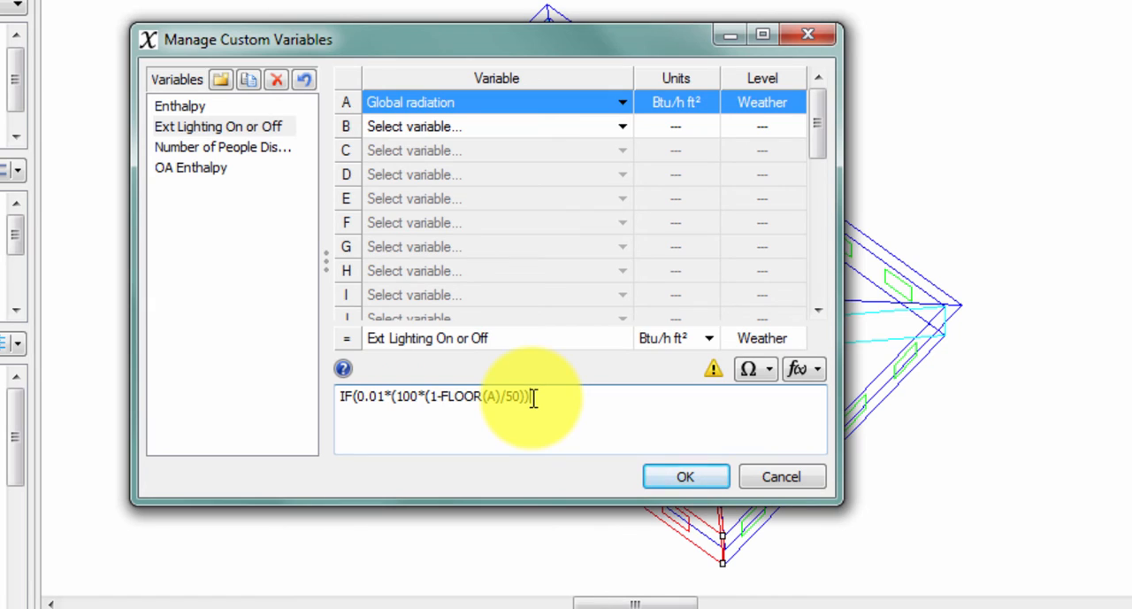
pyautogui.write('>0.5,1')
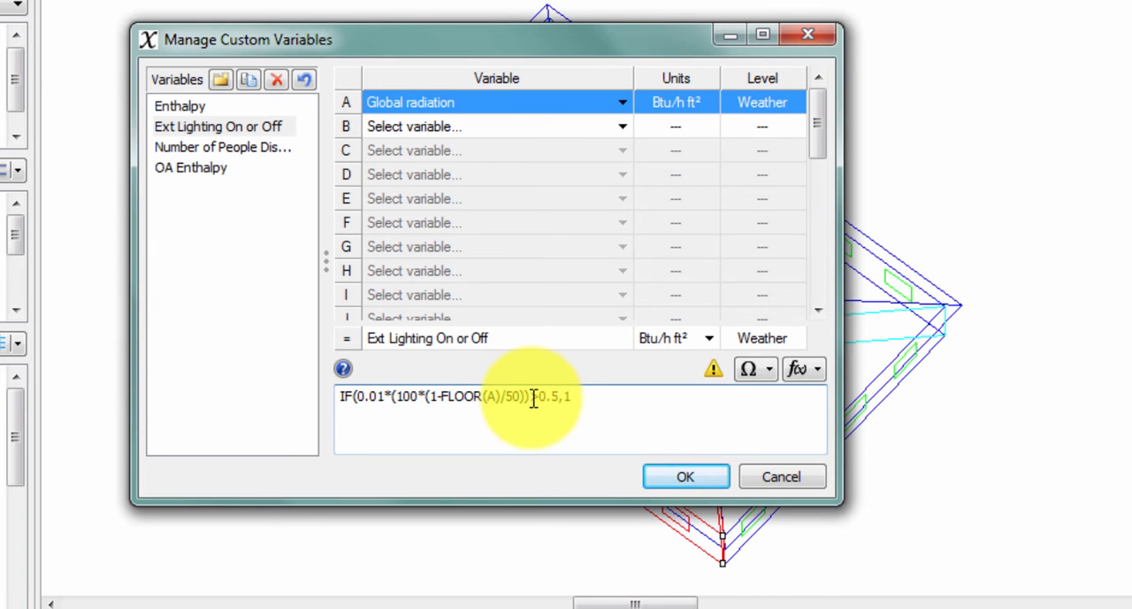
pyautogui.write('0)')
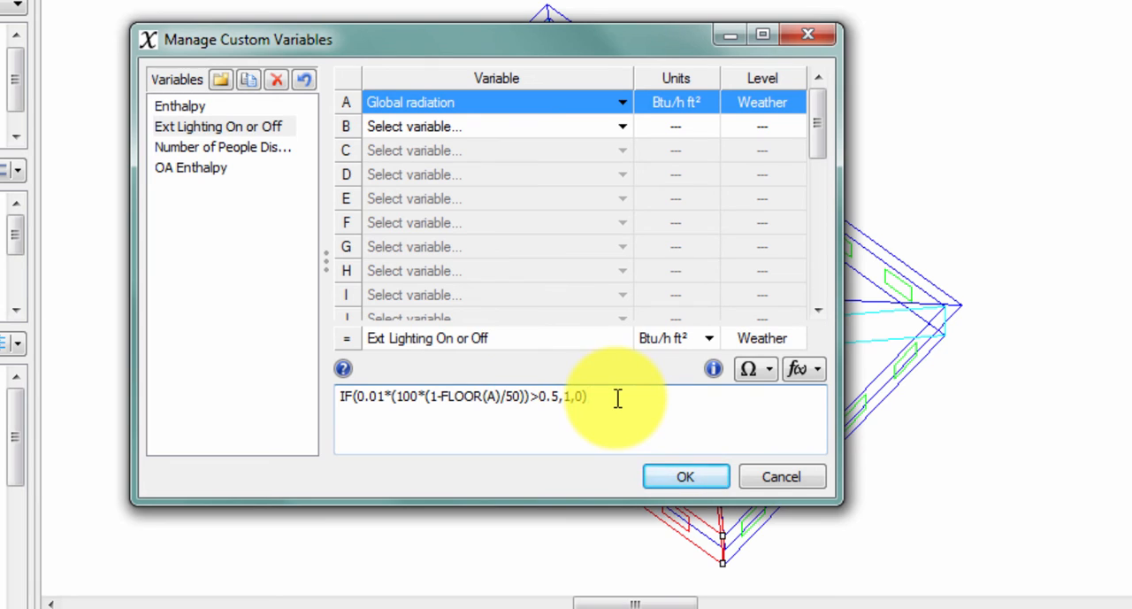
pyautogui.moveTo(699, 359)
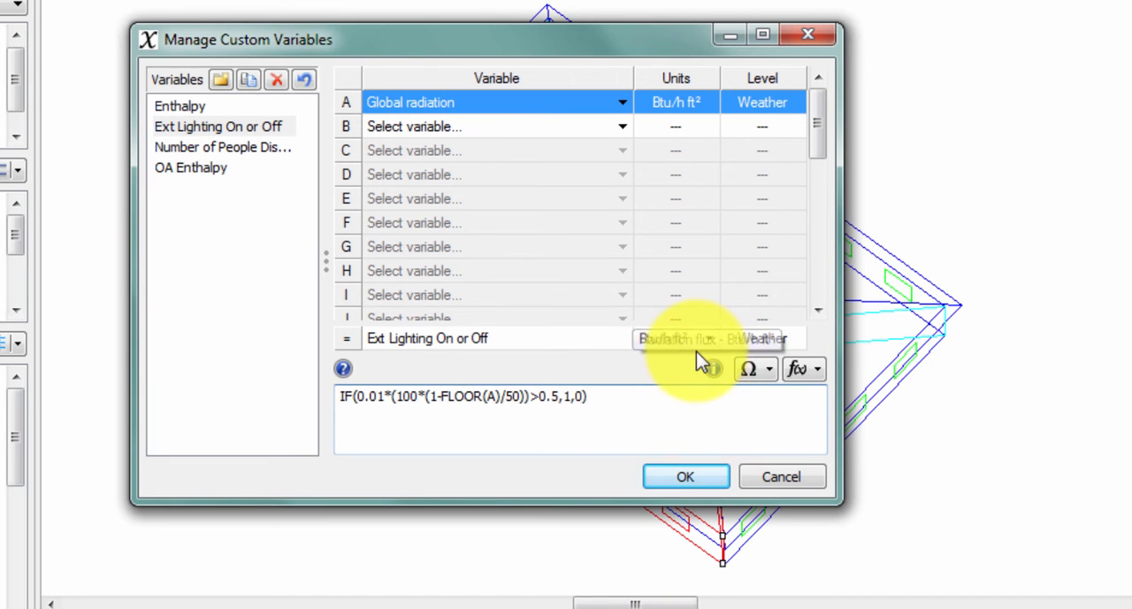
# Step: Set the result's units to Number and save the variable
pyautogui.click(708, 340)
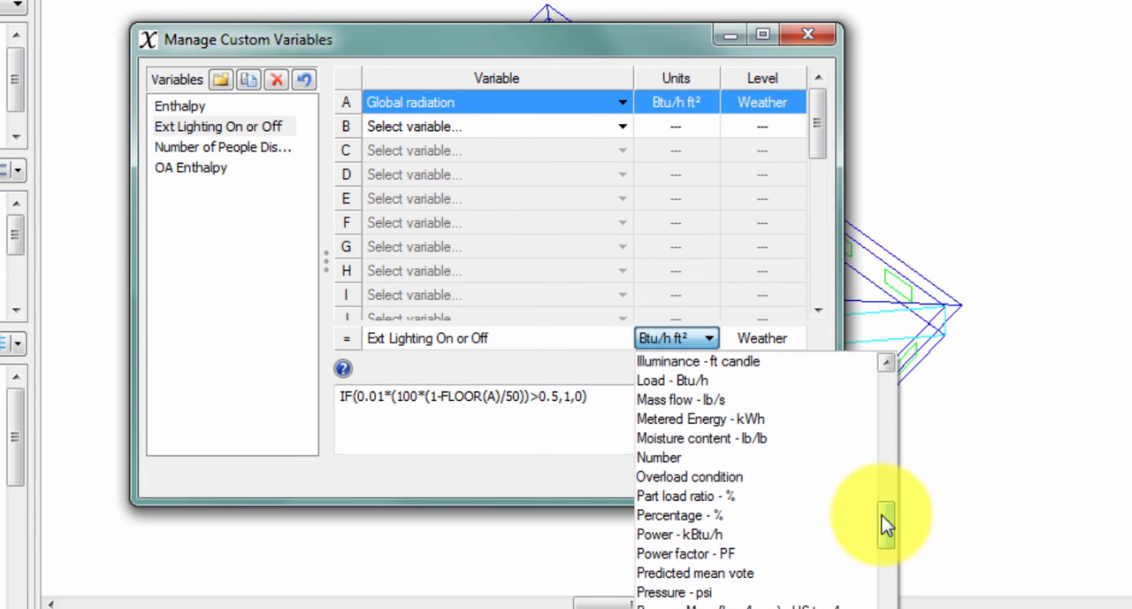
pyautogui.click(658, 456)
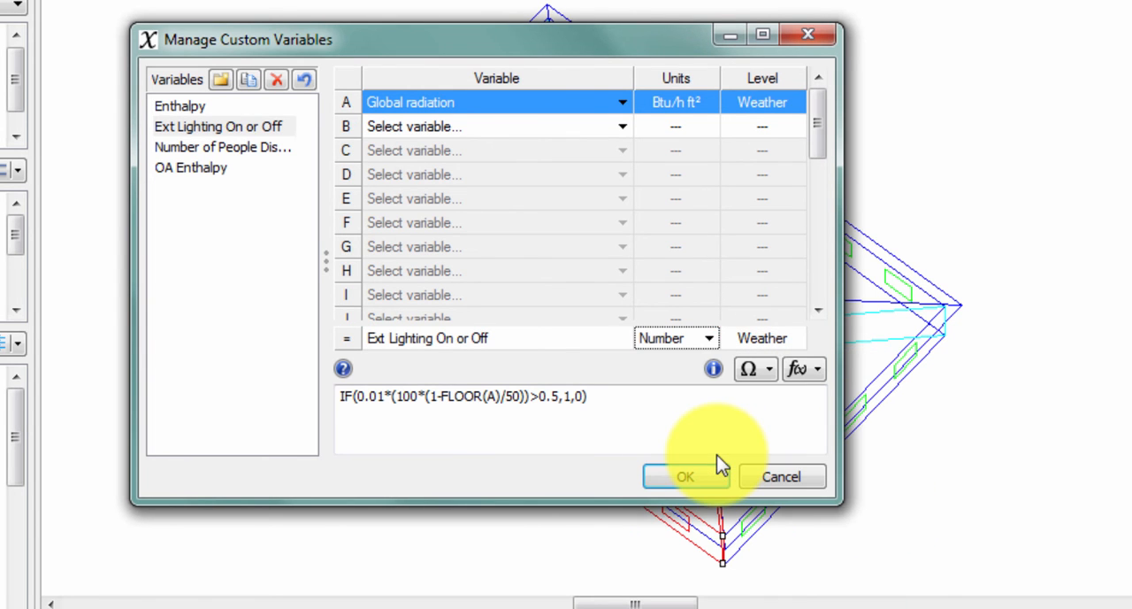
pyautogui.click(686, 476)
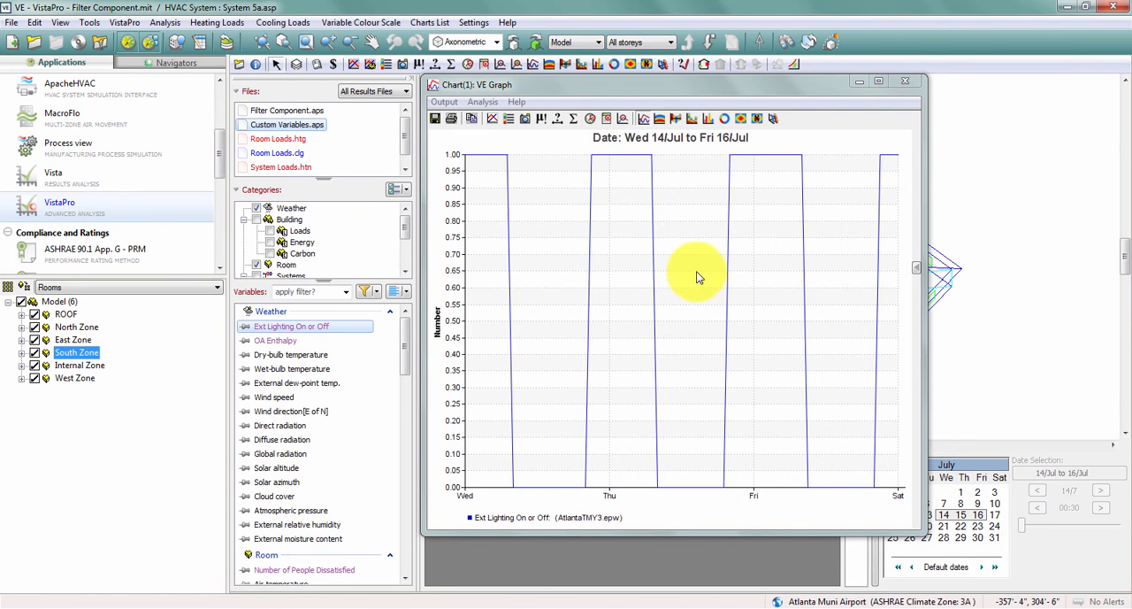
pyautogui.moveTo(605, 474)
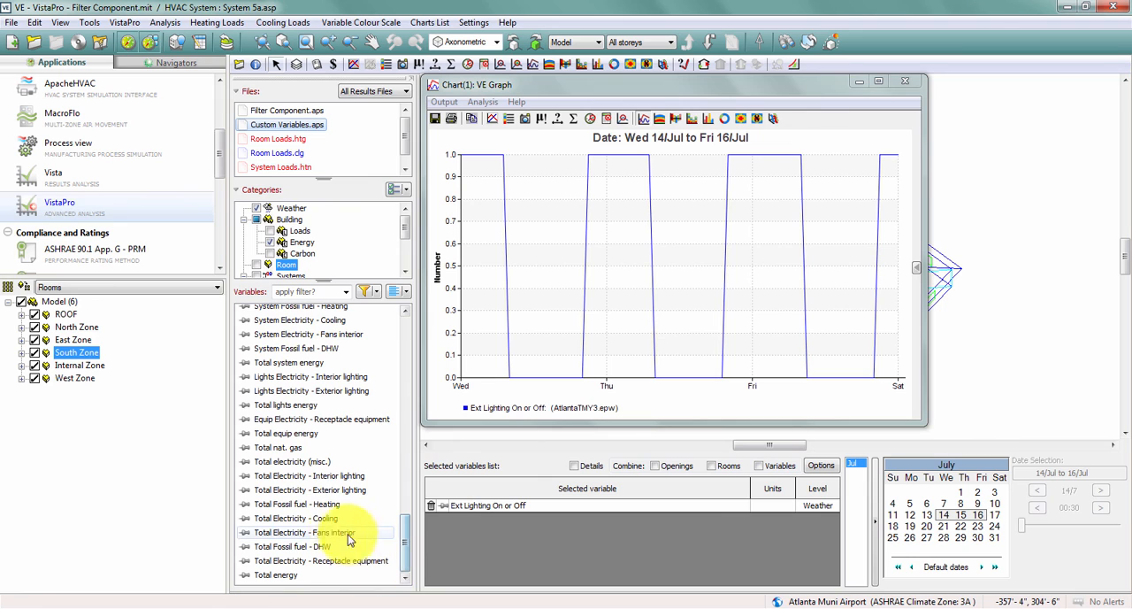
# Step: Add Total Electricity - Exterior lighting to the graph for 14–16 July
pyautogui.doubleClick(312, 488)
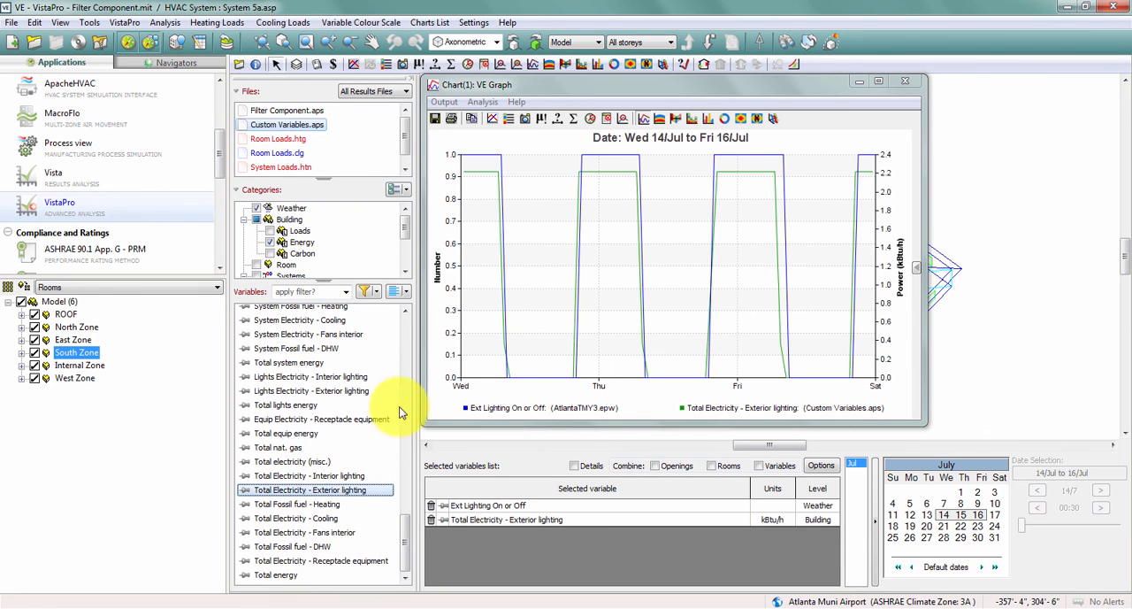